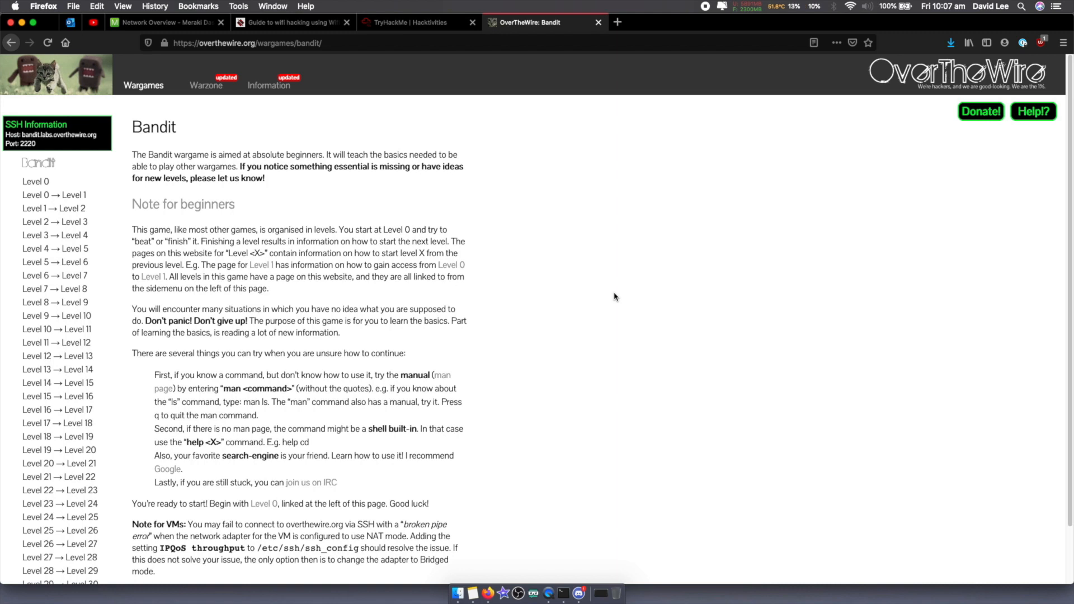
mouse_move(427, 213)
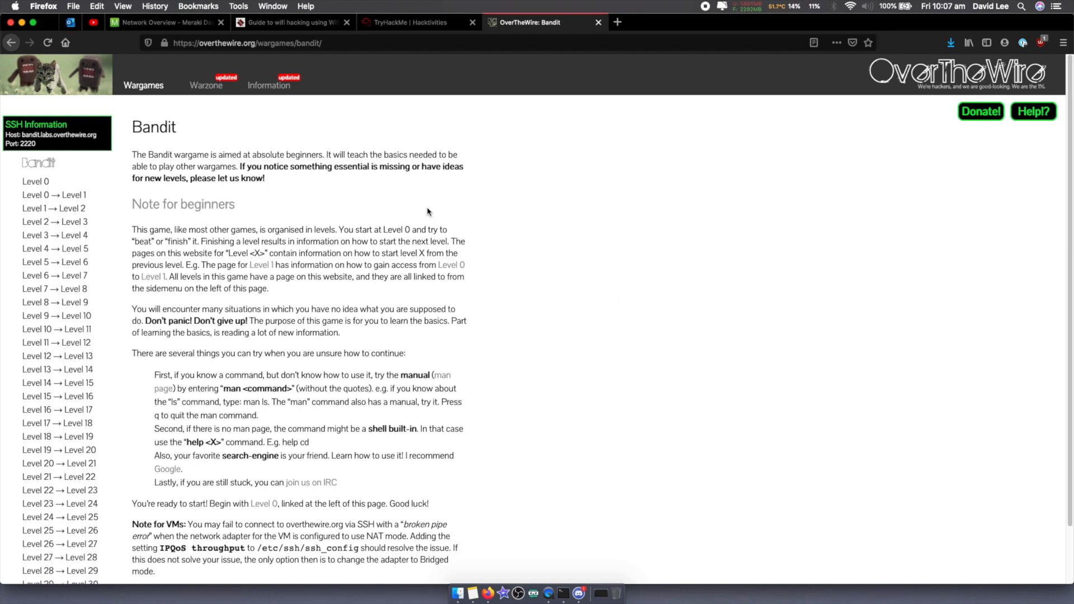
mouse_move(257, 224)
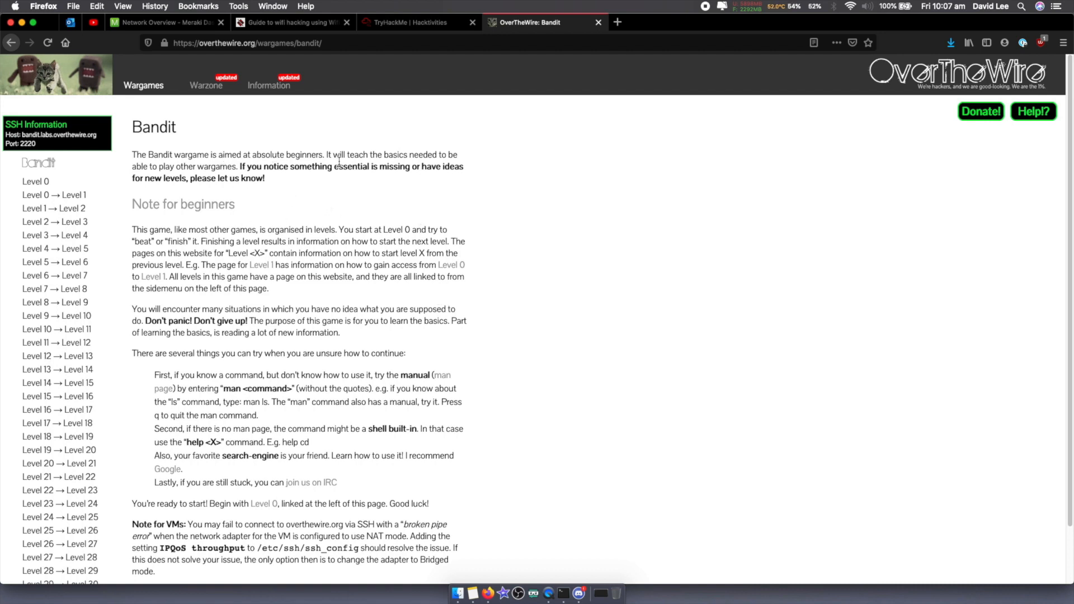
mouse_move(414, 223)
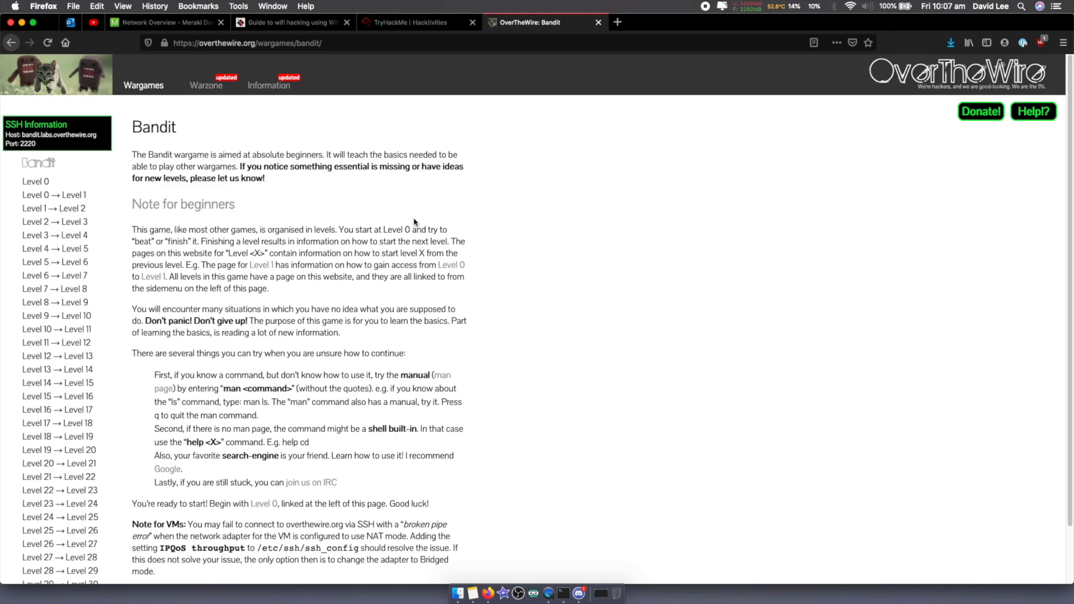
- Scroll down the Bandit introduction page to reach the beginner notes and level list
scroll("down", 3)
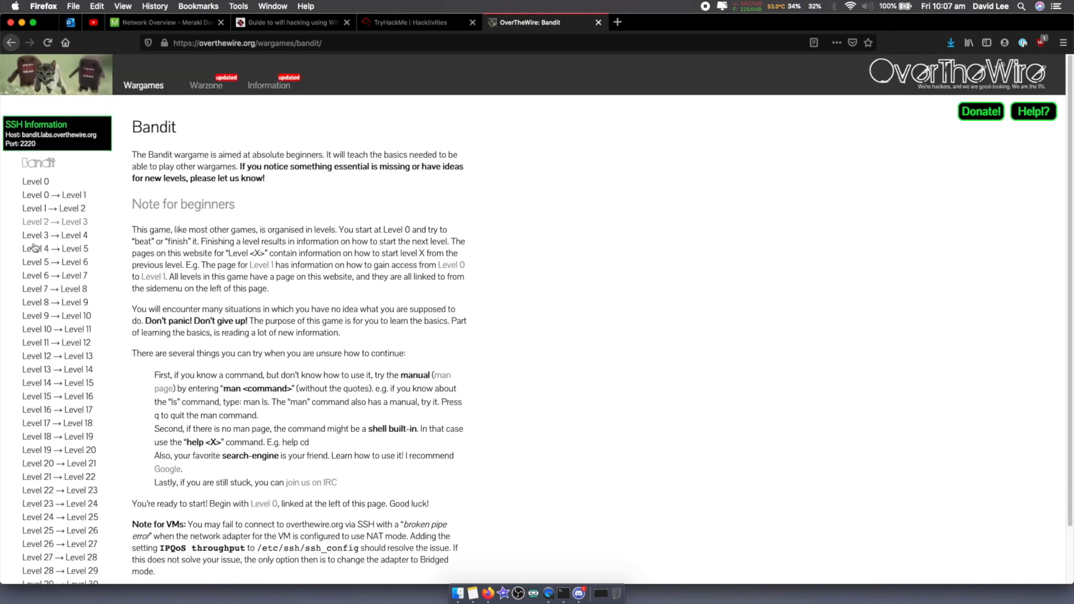
scroll("down", 3)
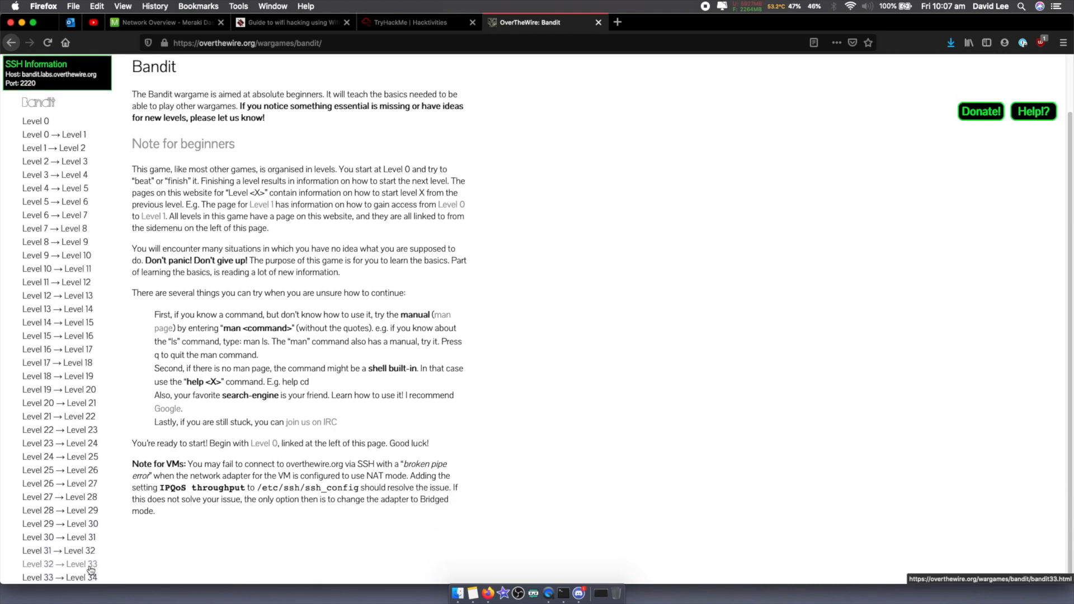
mouse_move(61, 577)
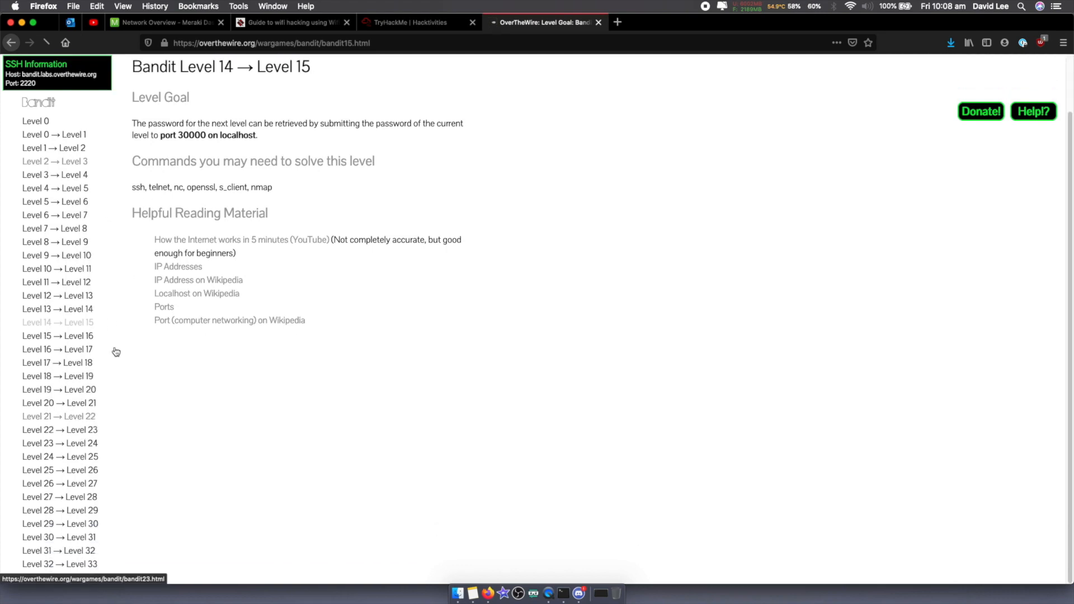
- View the Bandit Level 15 → Level 16 goal, then return to the TryHackMe Hacktivities catalogue
left_click(59, 430)
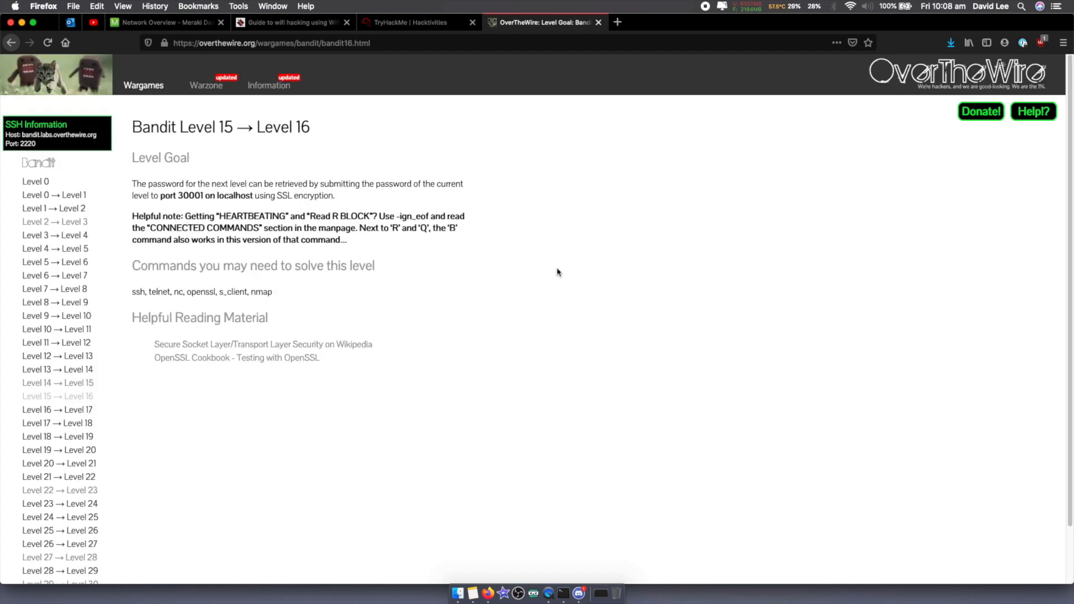
left_click(411, 22)
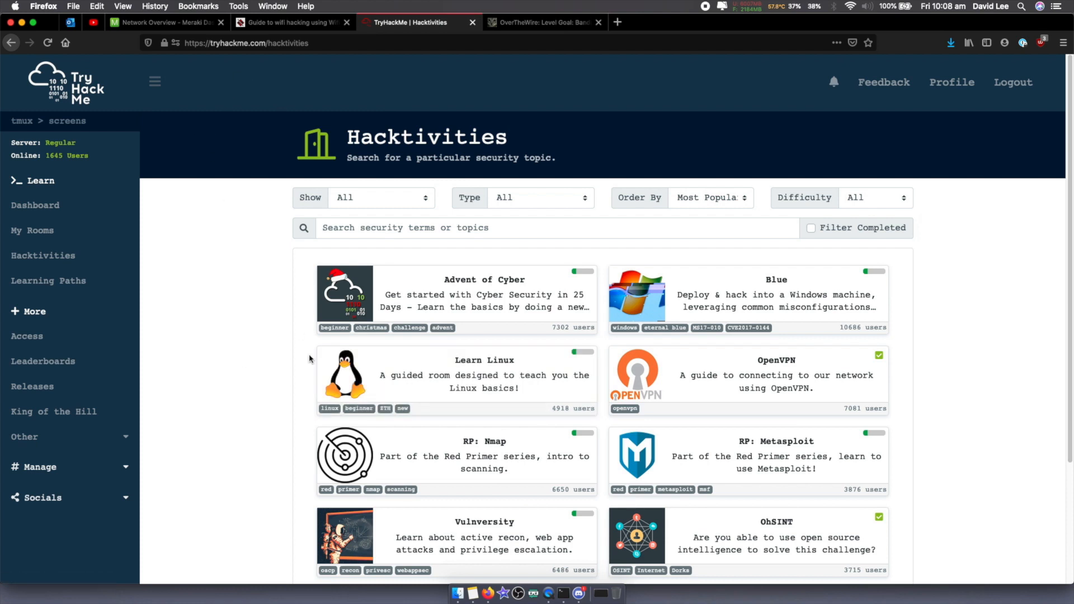
- Enter the Learn Linux room and read through its expanded Task 2 Methodology description
left_click(483, 374)
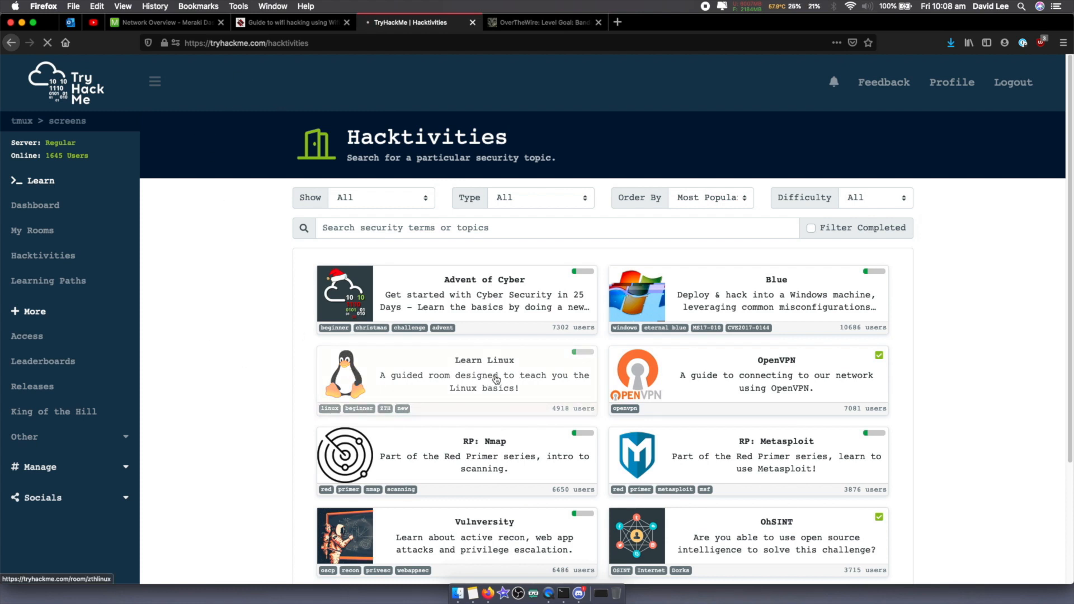
left_click(483, 375)
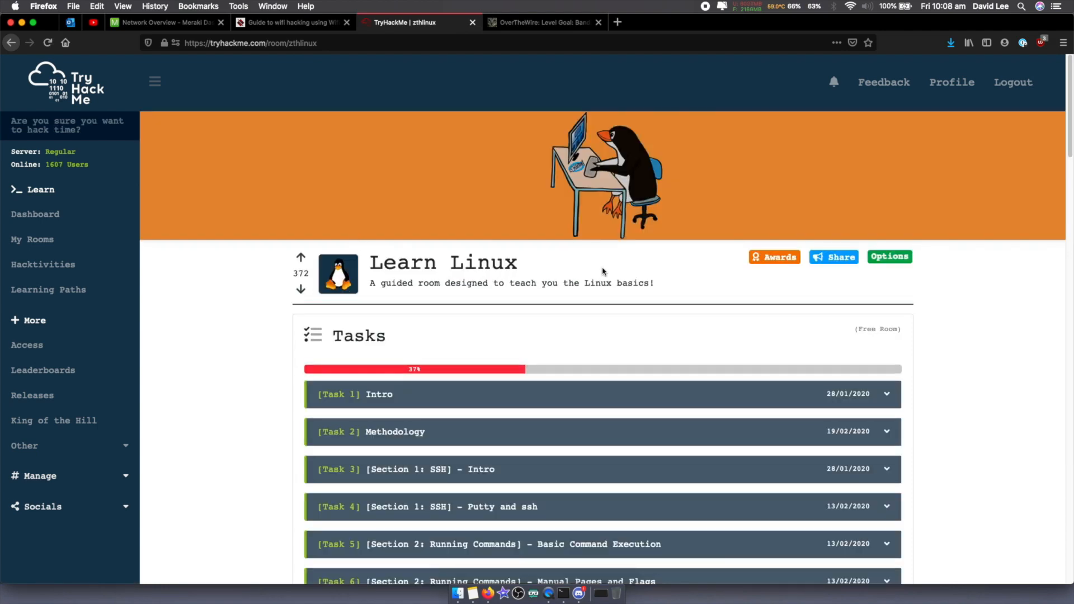
scroll("down", 3)
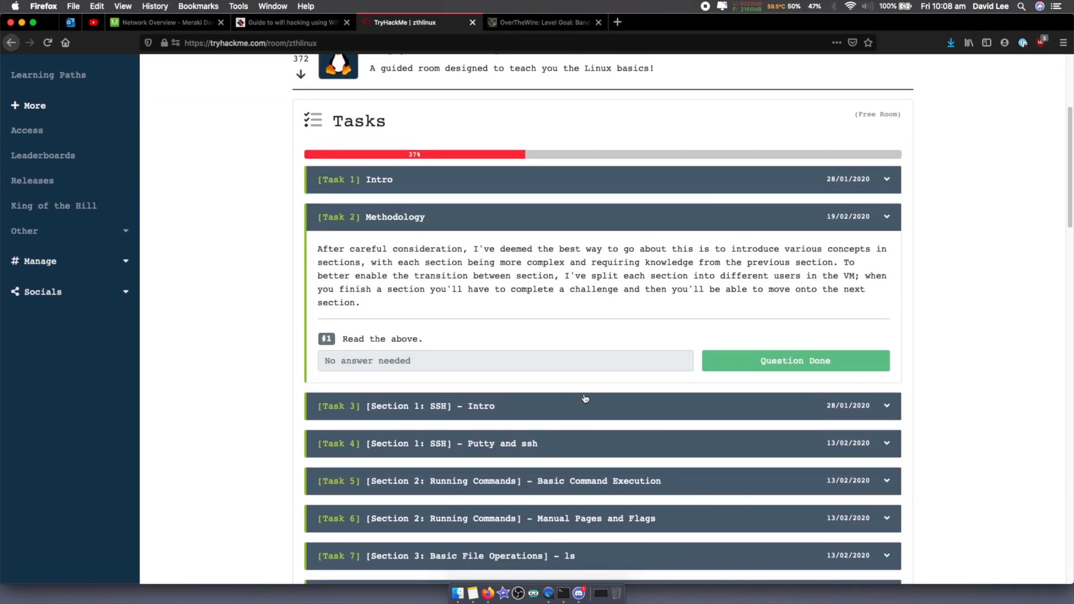
scroll("down", 3)
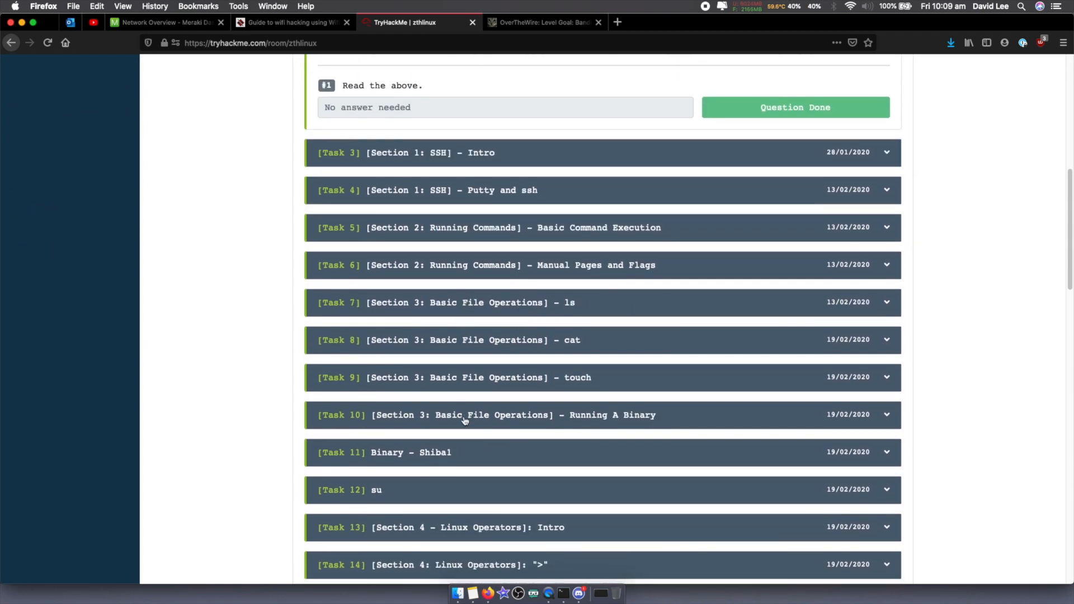
scroll("down", 3)
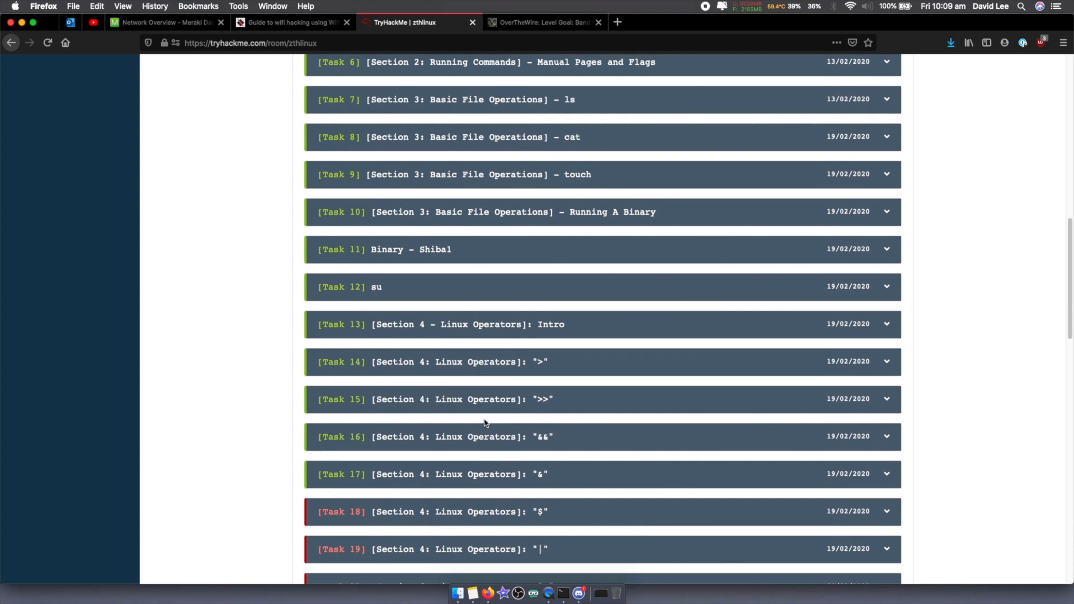
mouse_move(546, 436)
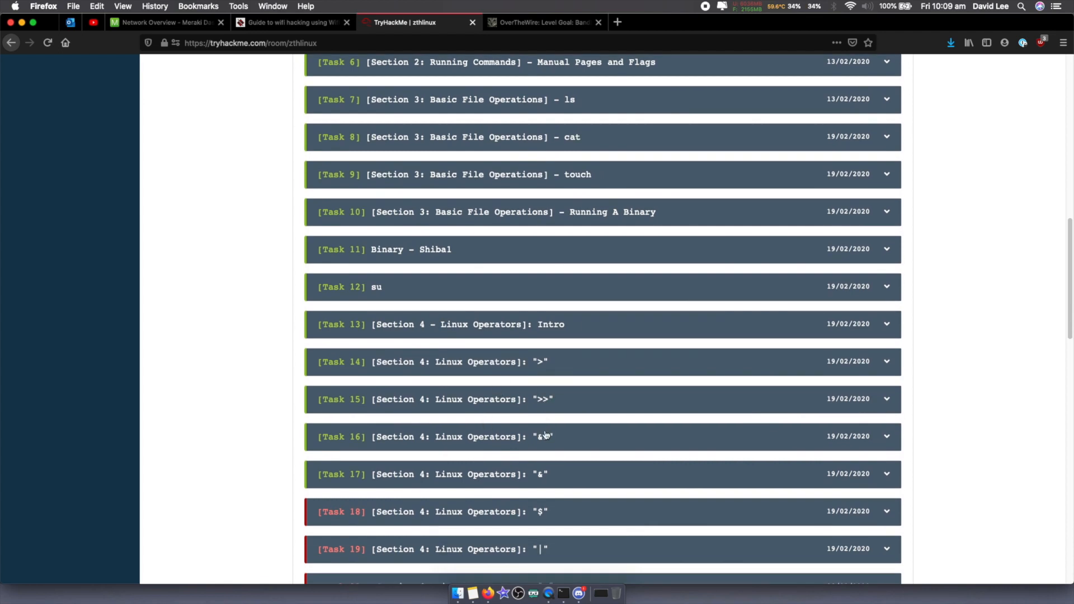
scroll("down", 3)
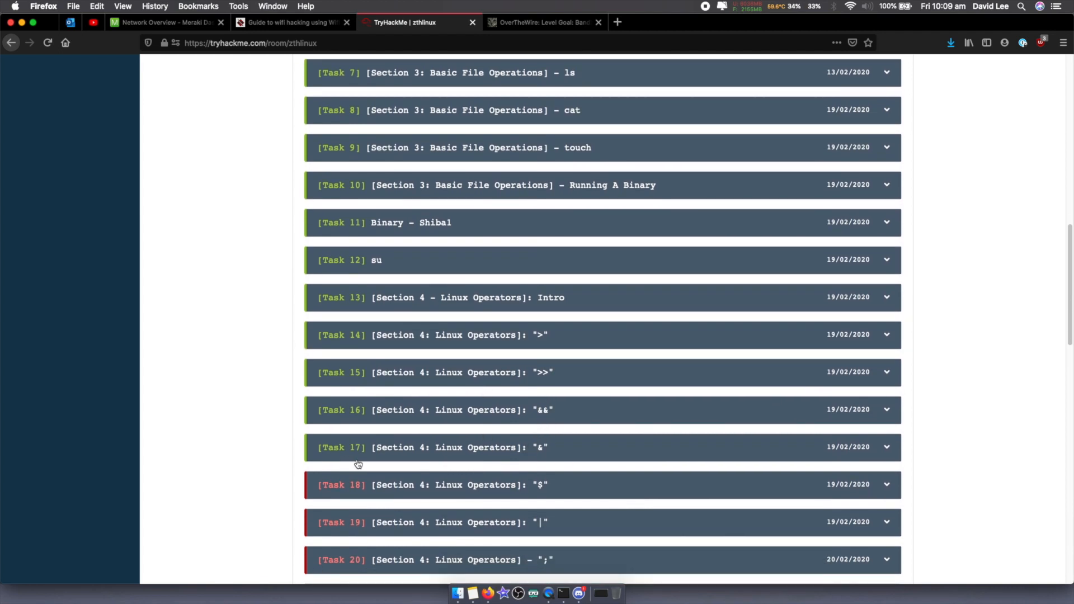
- Scroll through the remaining Learn Linux task list down to Task 42, Fin
scroll("down", 3)
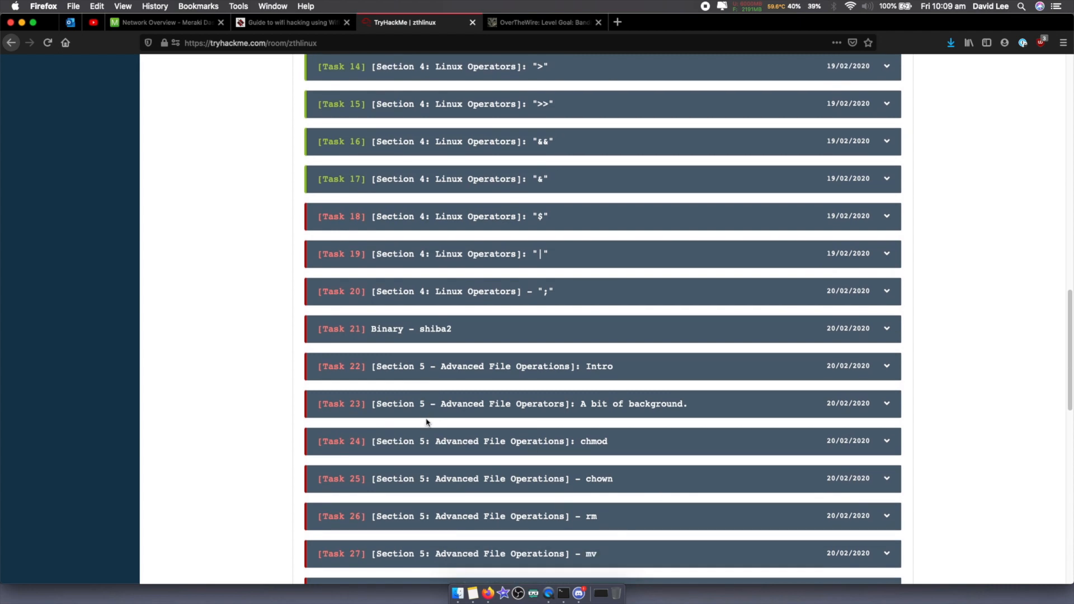
scroll("down", 3)
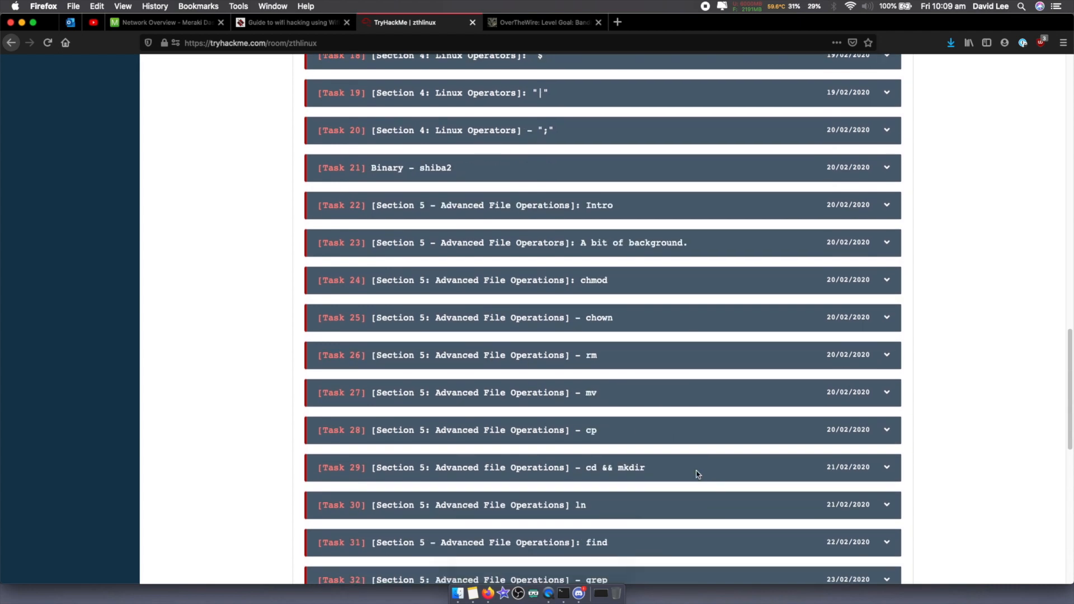
scroll("down", 3)
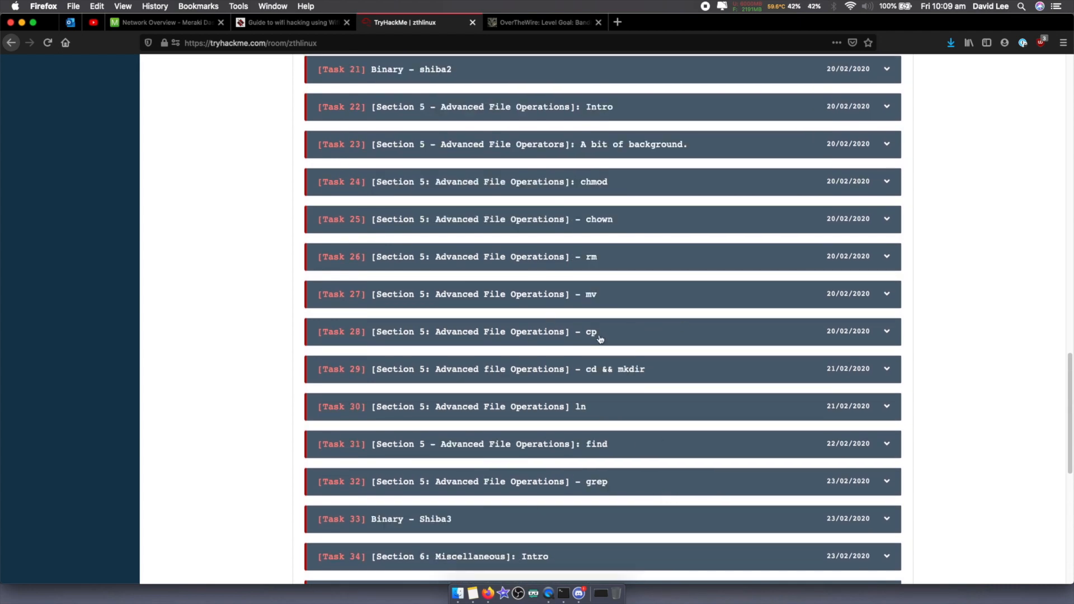
scroll("down", 3)
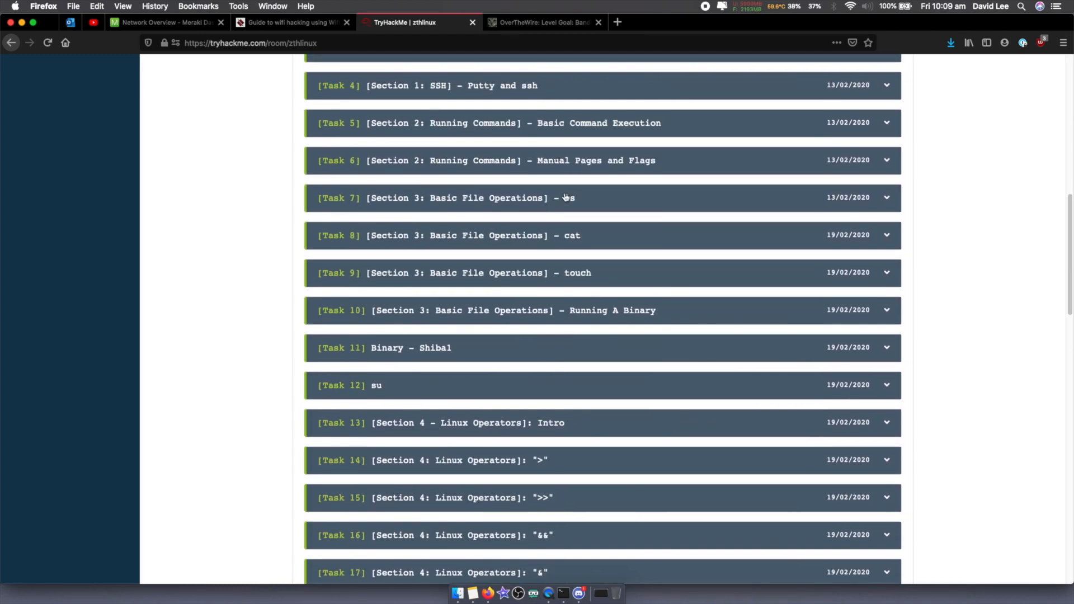
scroll("down", 3)
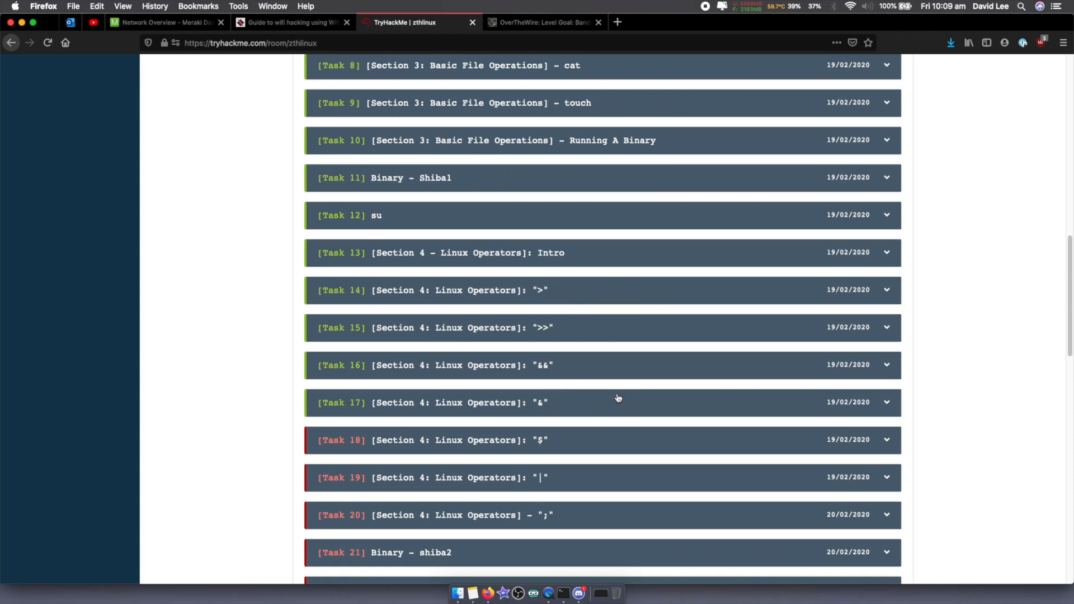
scroll("down", 3)
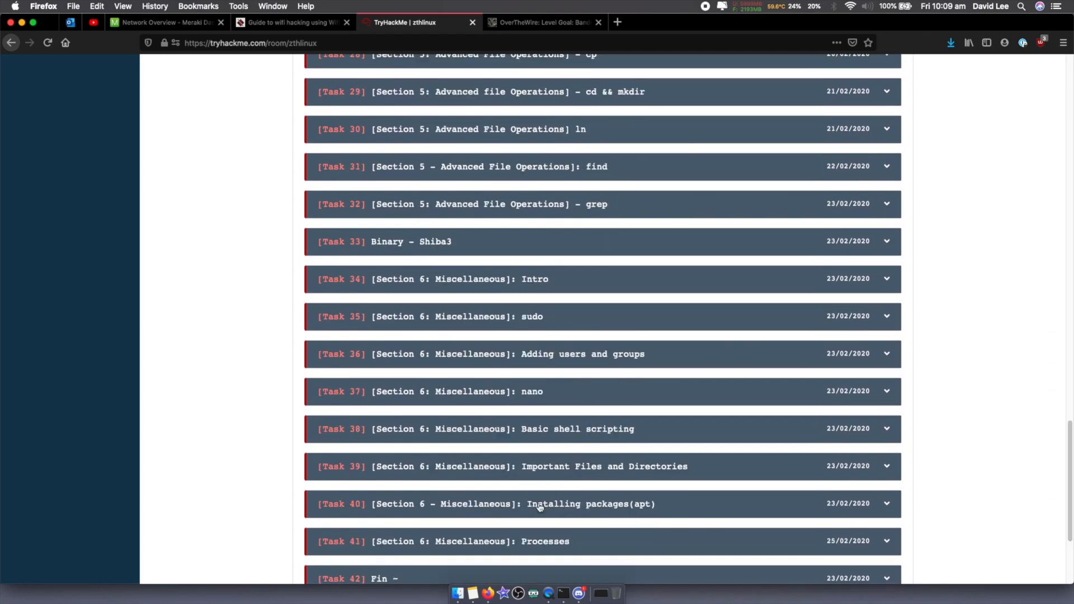
scroll("down", 3)
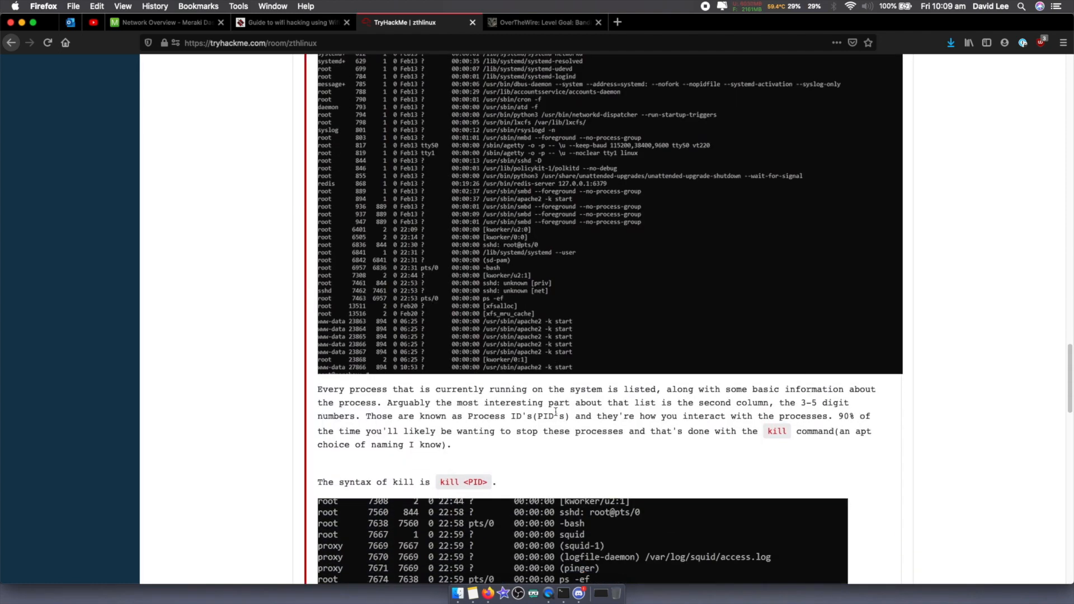
scroll("down", 3)
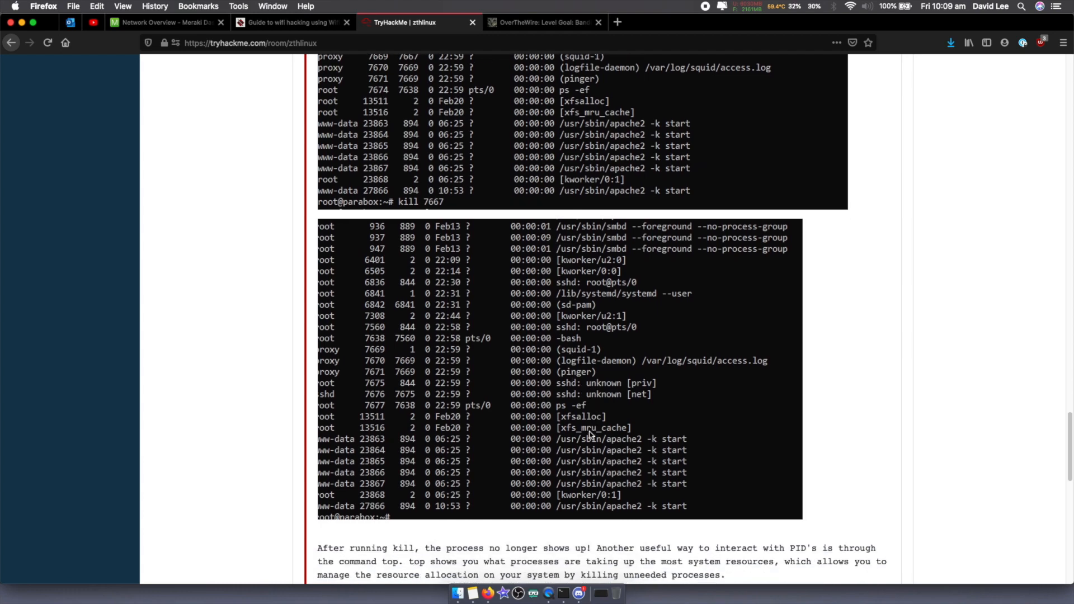
scroll("down", 3)
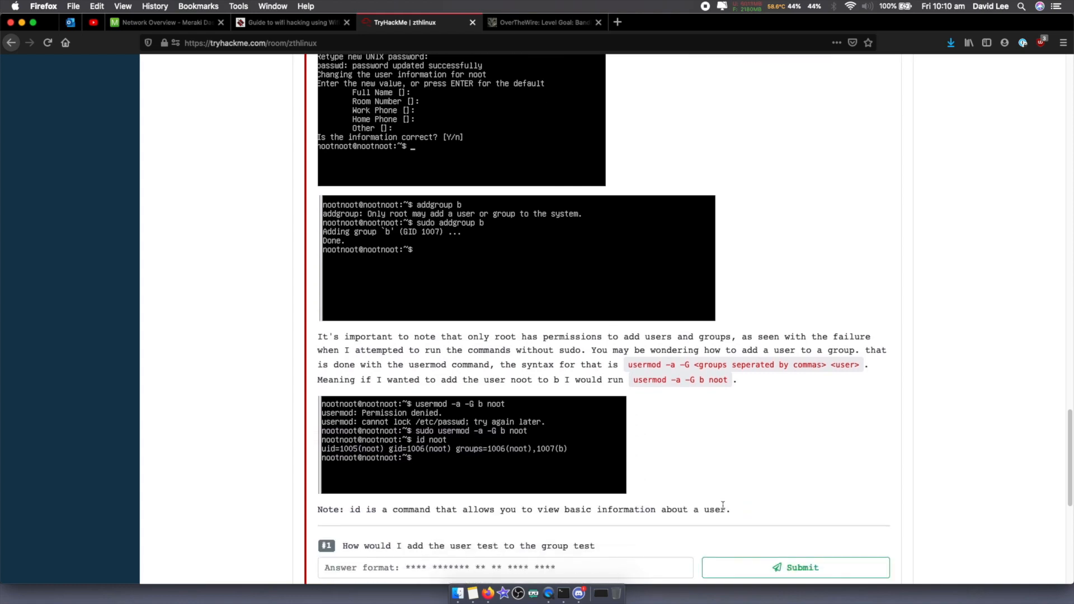
mouse_move(497, 563)
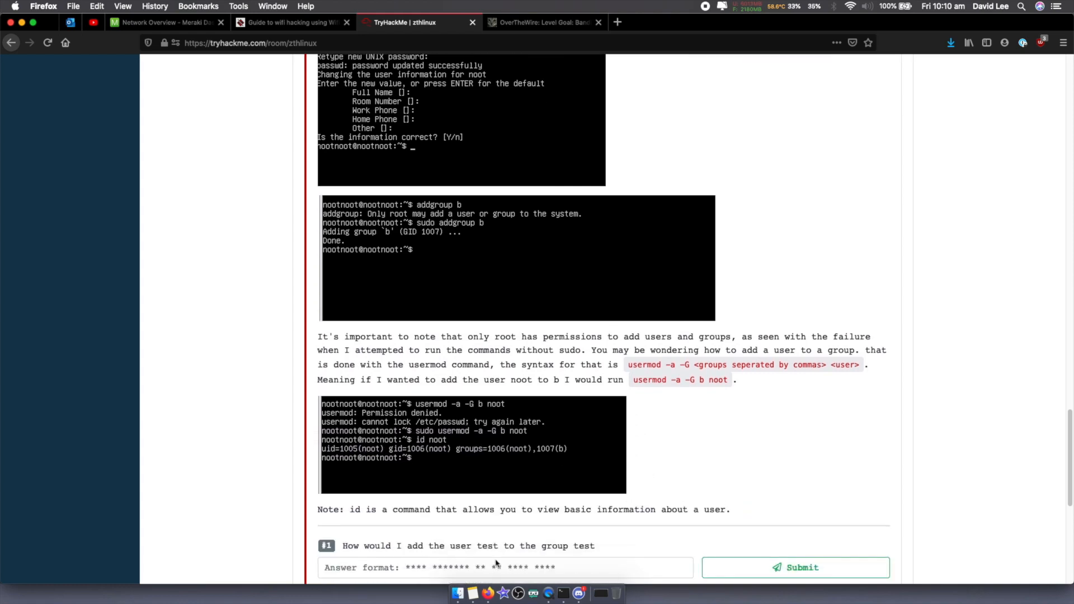
mouse_move(579, 463)
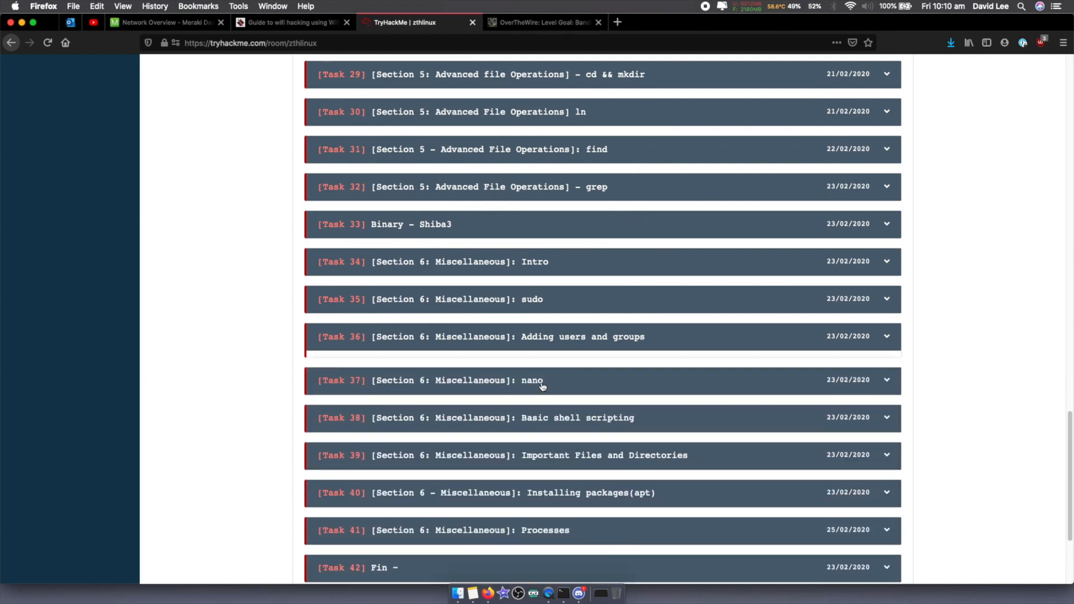
scroll("down", 3)
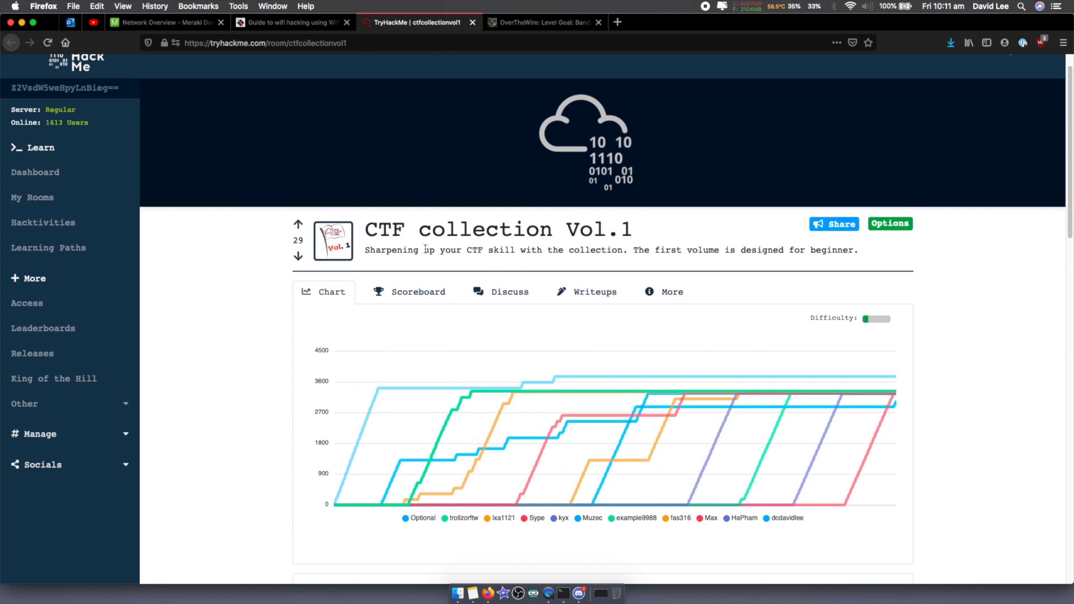
mouse_move(471, 267)
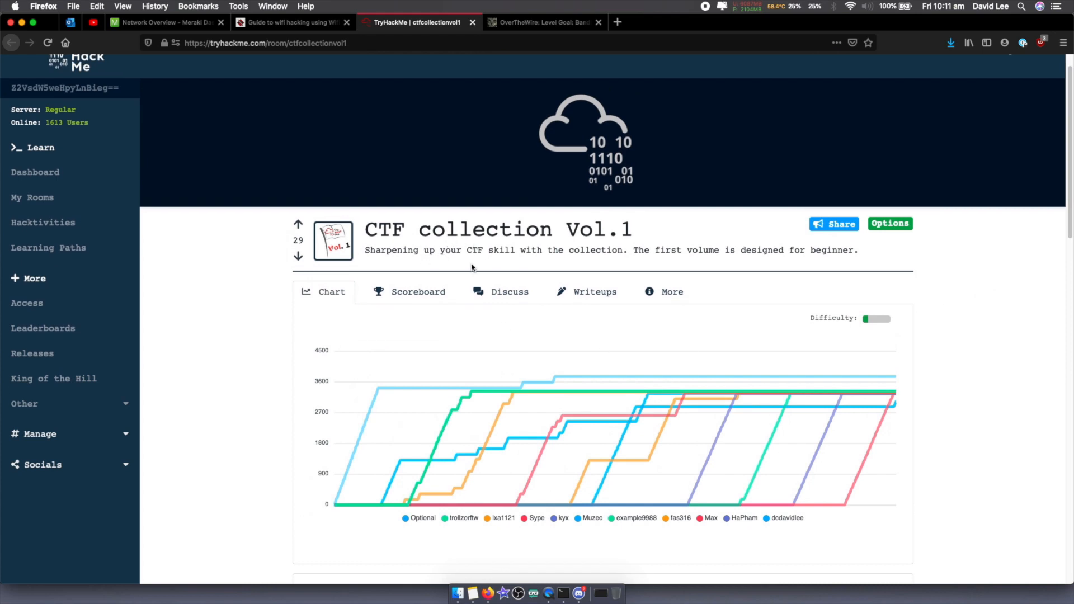
scroll("down", 3)
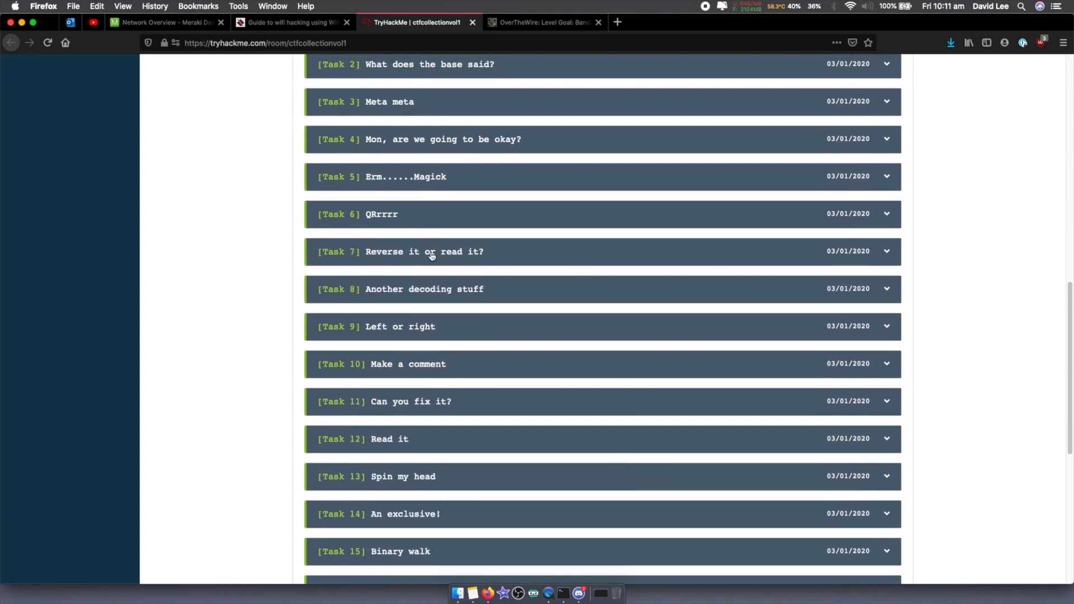
scroll("down", 3)
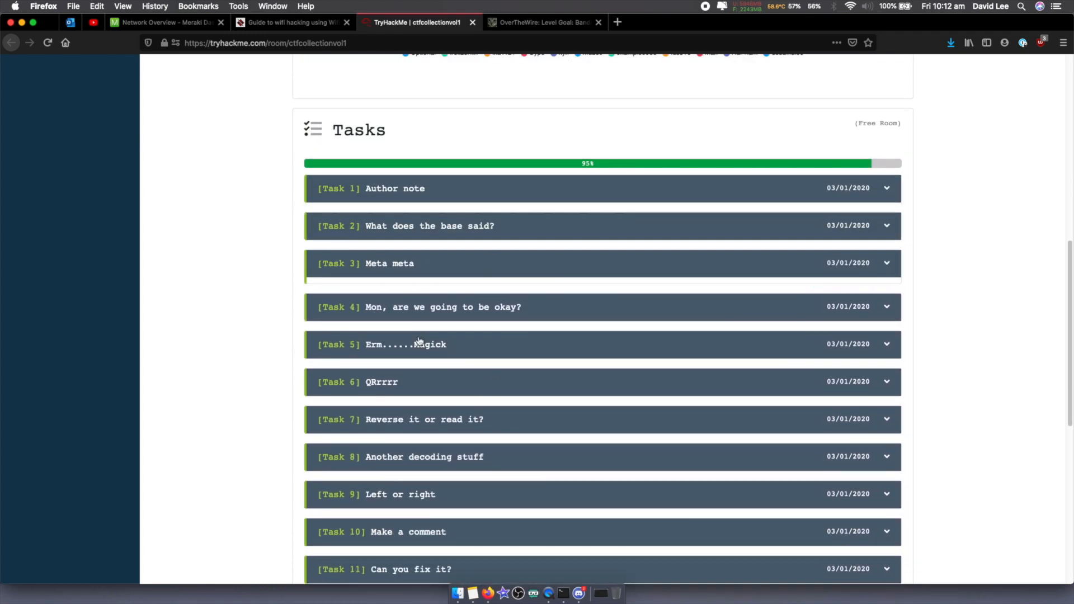
scroll("down", 3)
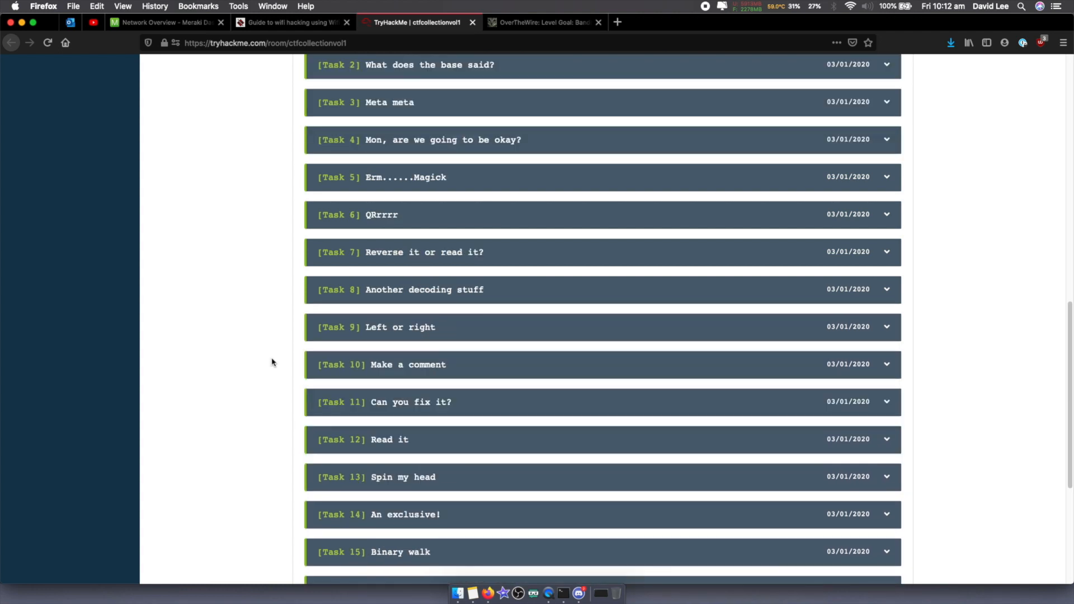
scroll("down", 3)
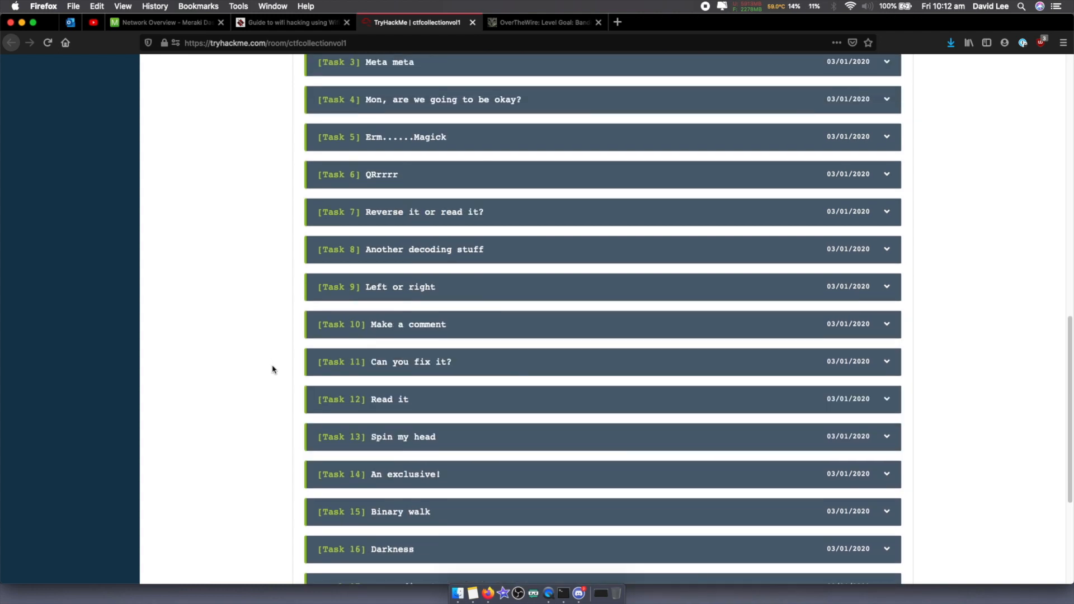
scroll("down", 3)
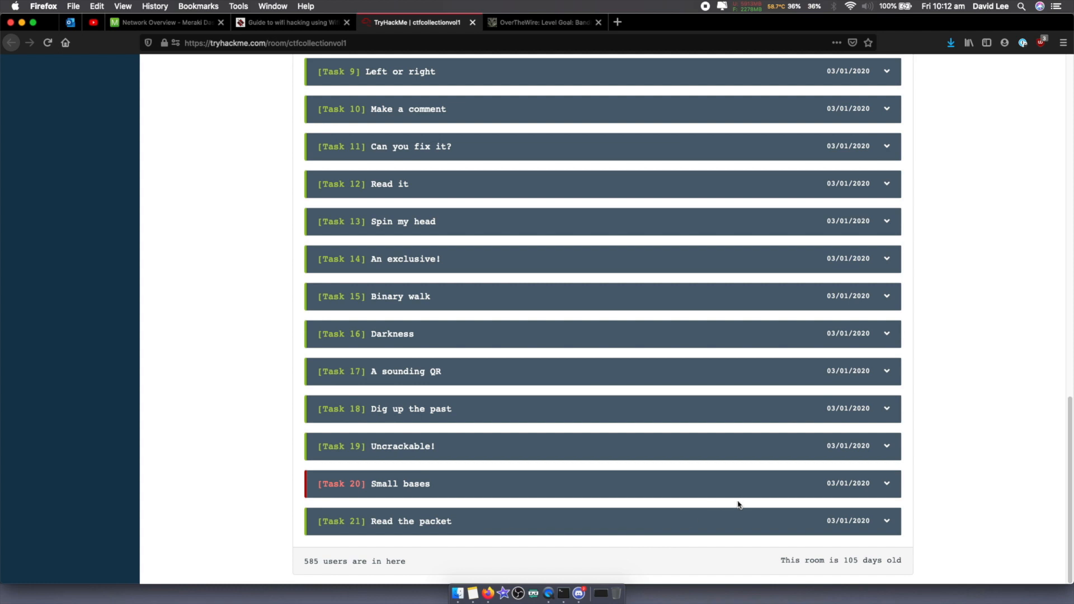
mouse_move(400, 482)
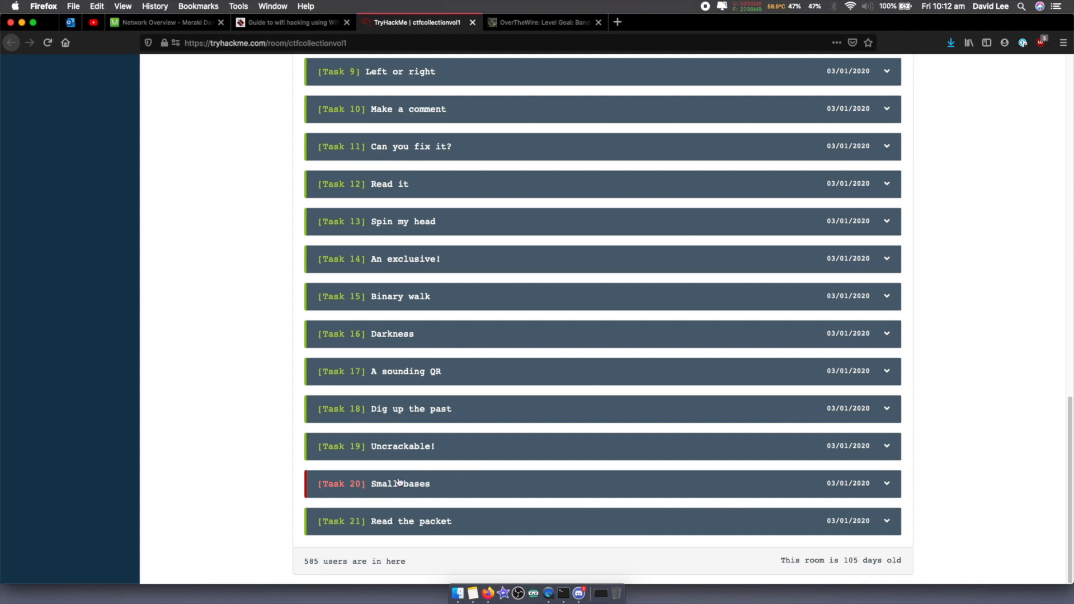
mouse_move(427, 357)
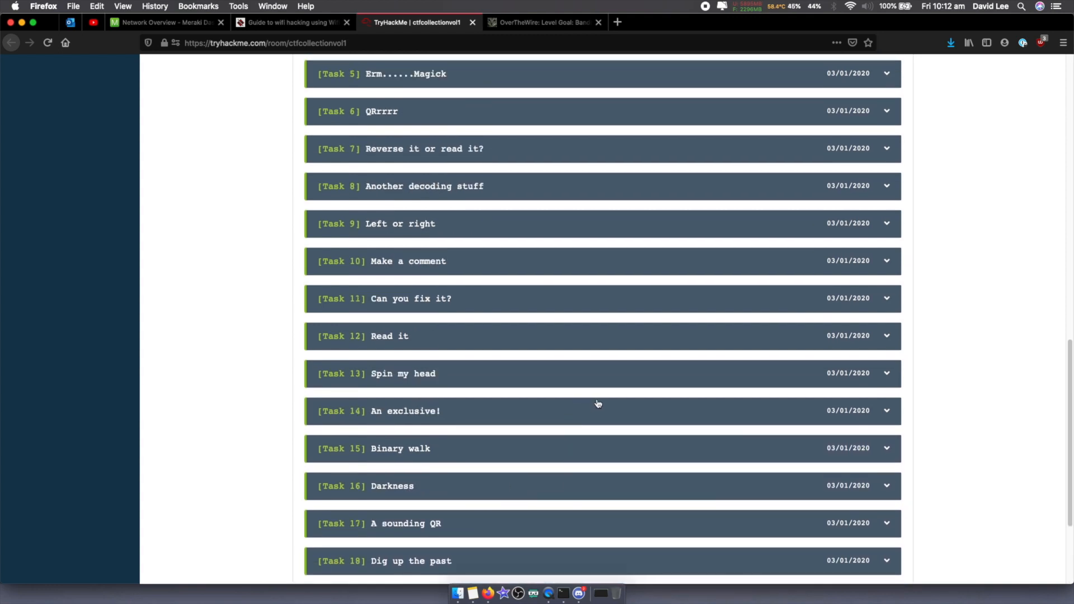
scroll("down", 3)
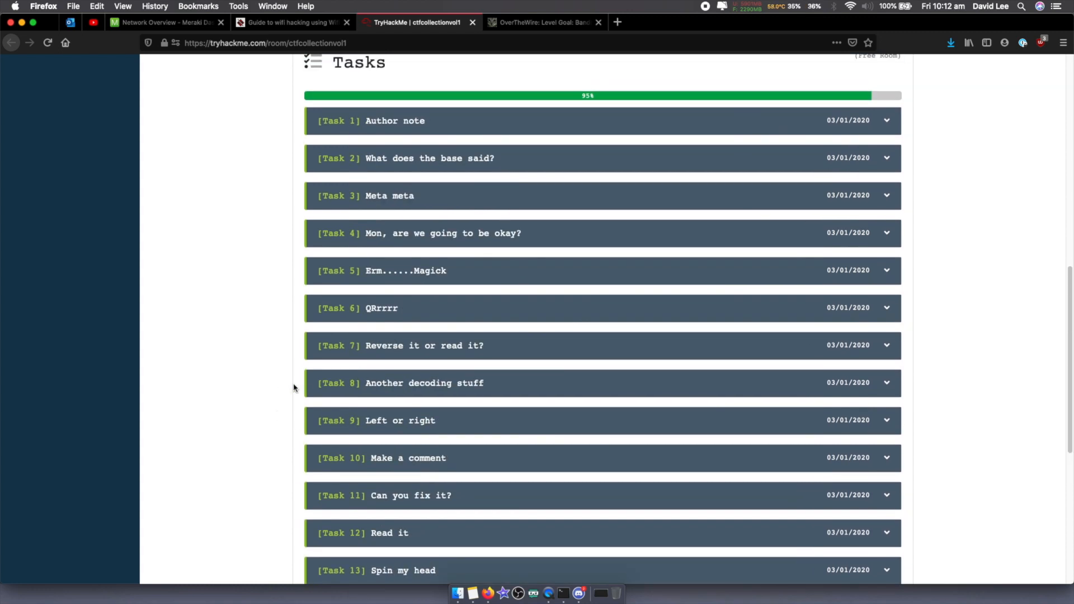
mouse_move(298, 397)
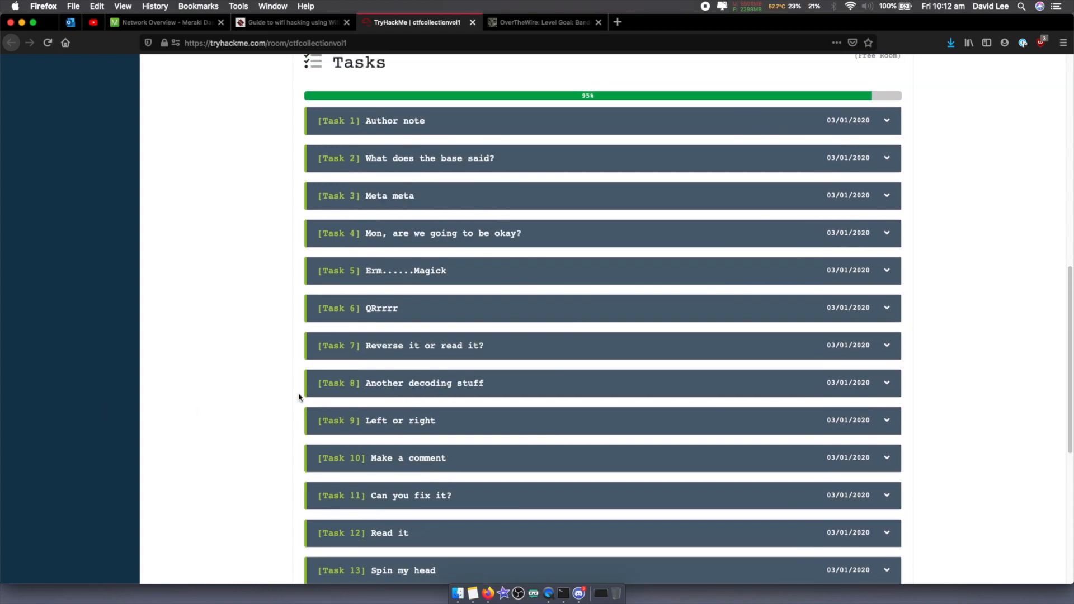
mouse_move(228, 274)
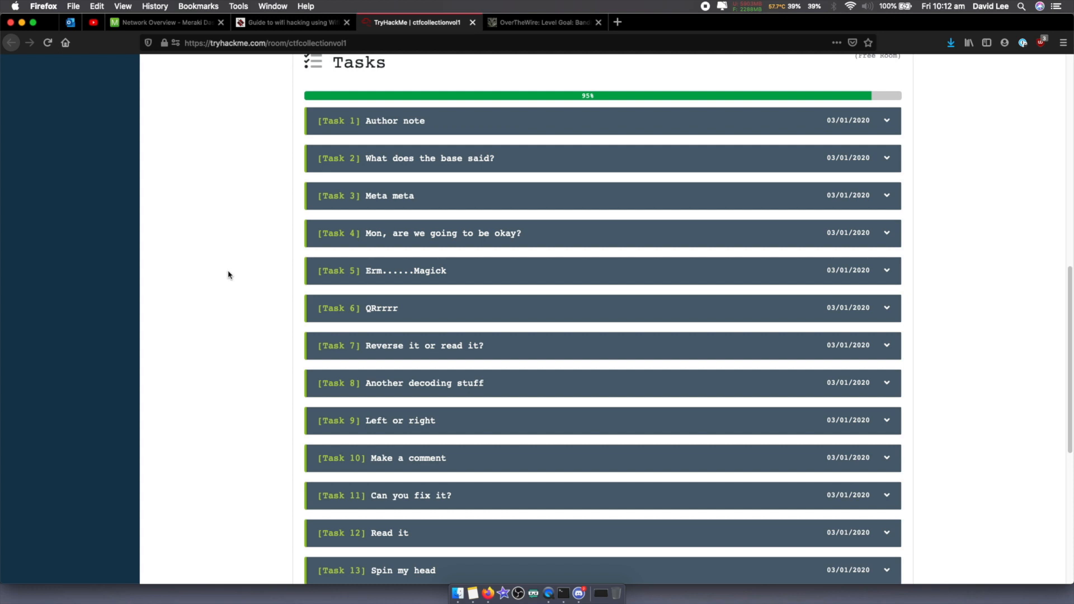
scroll("up", 3)
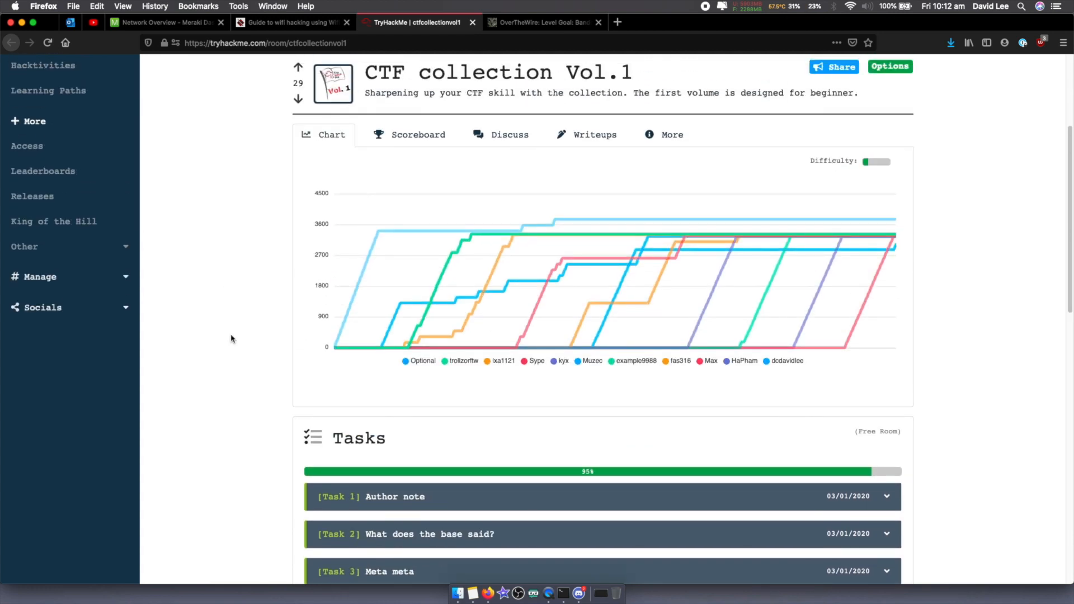
scroll("down", 3)
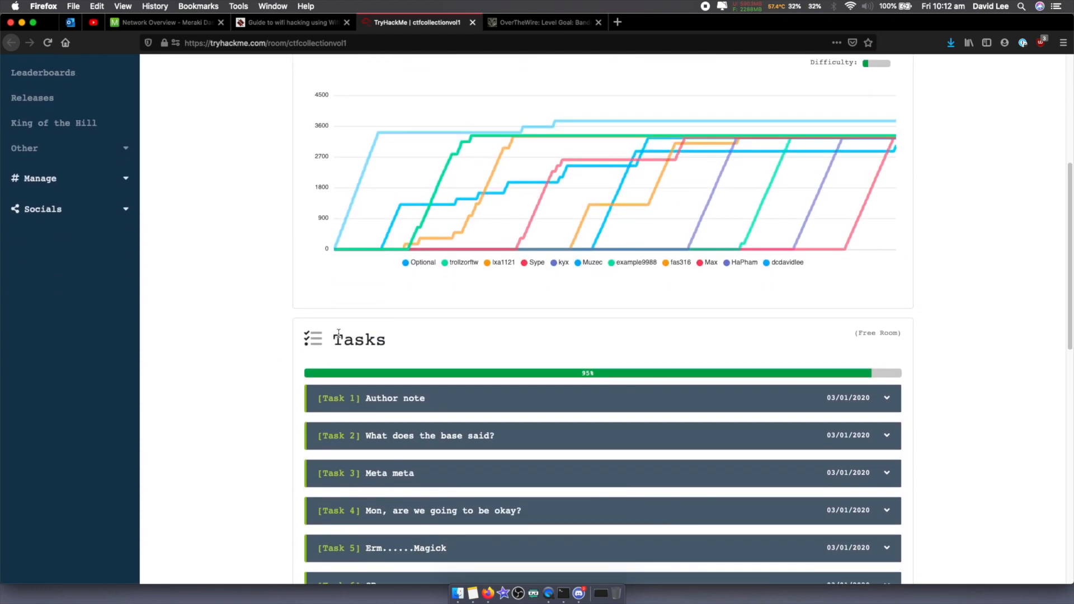
scroll("down", 3)
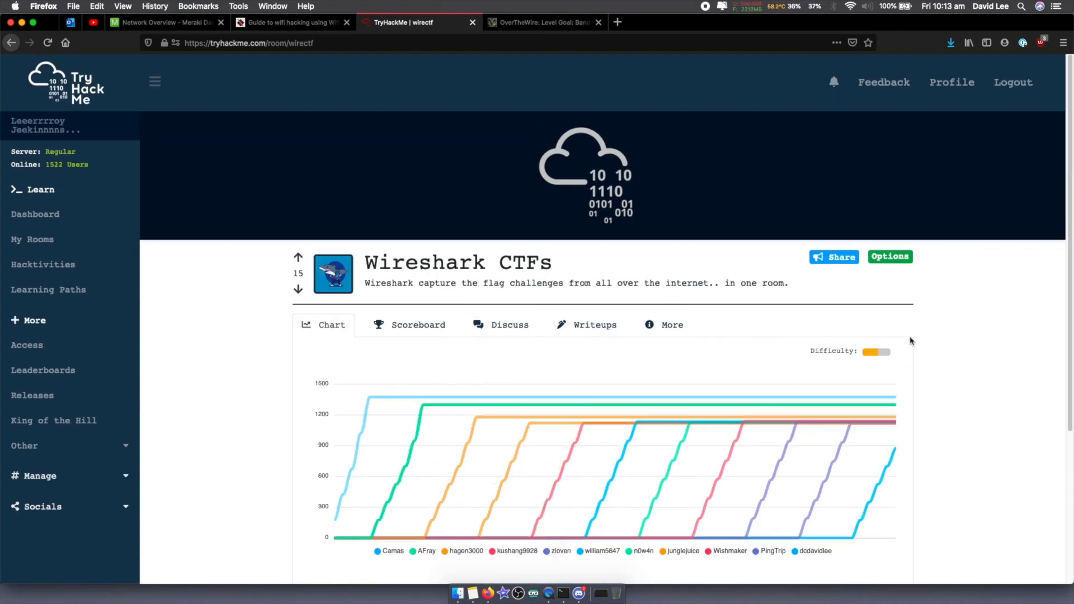
mouse_move(584, 269)
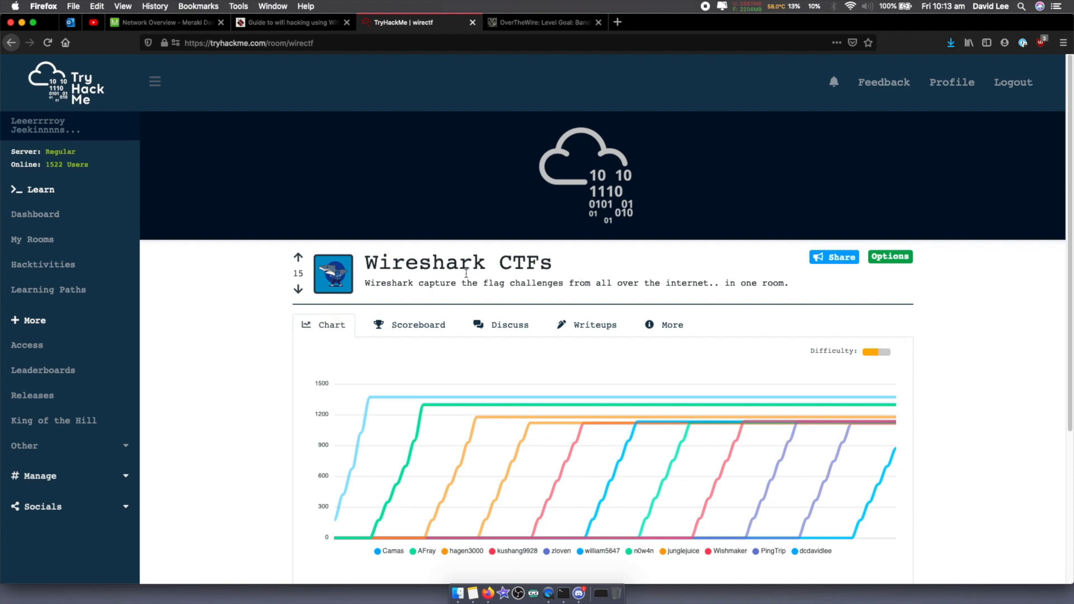
- Scroll the Wireshark CTFs room down to its Tasks and the Halloween PCAP Challenge
scroll("down", 3)
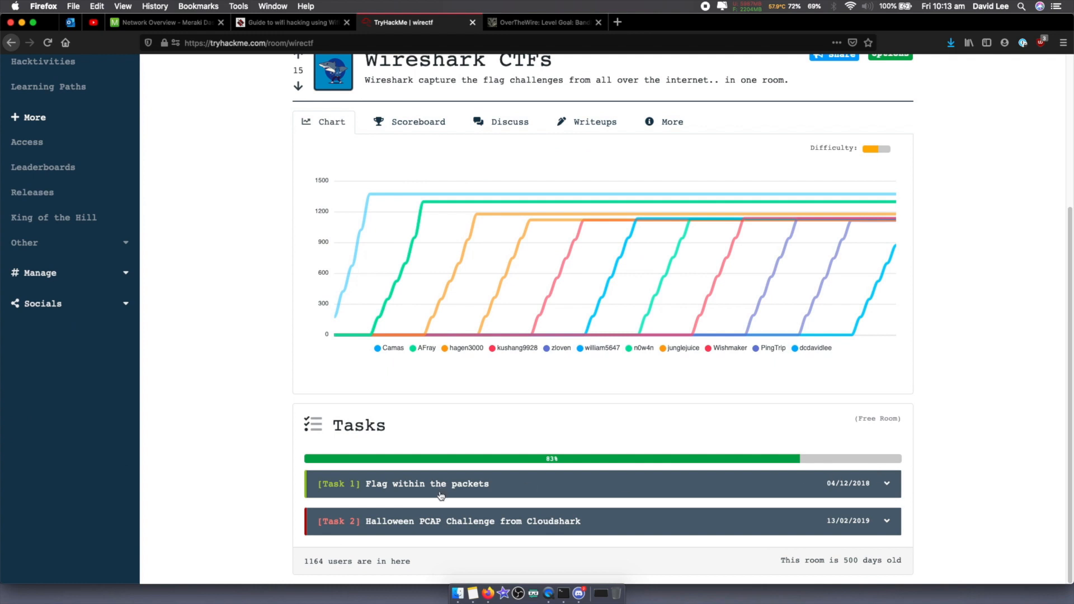
mouse_move(763, 502)
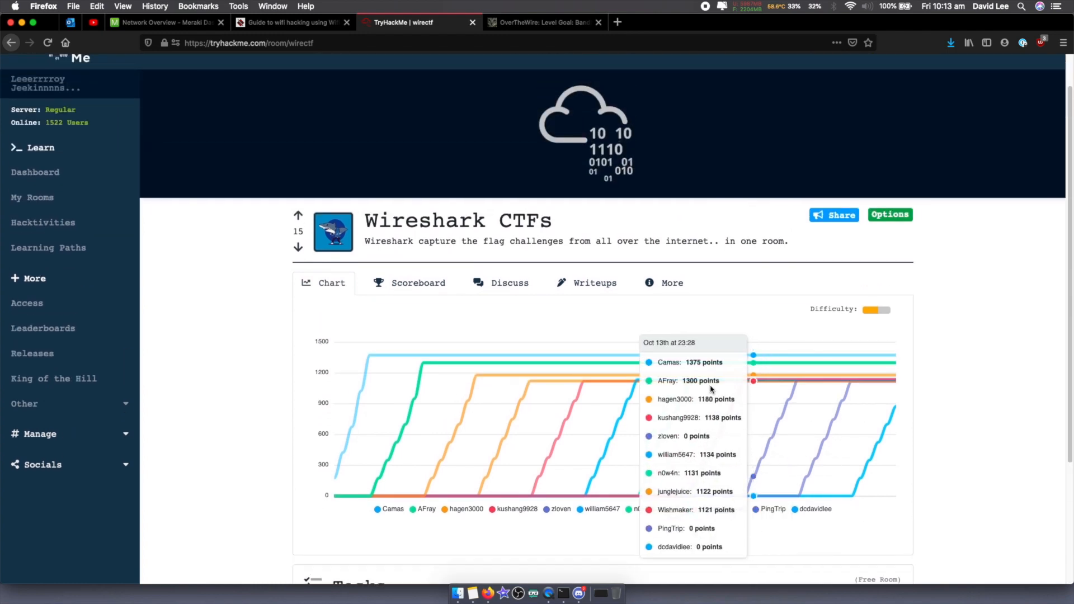
mouse_move(1007, 333)
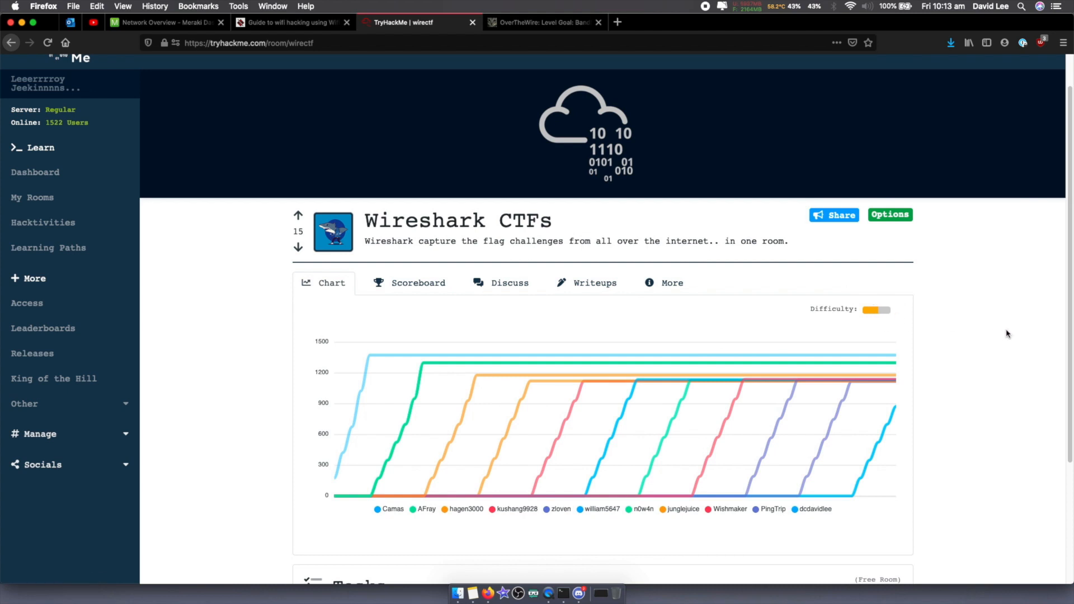
scroll("down", 3)
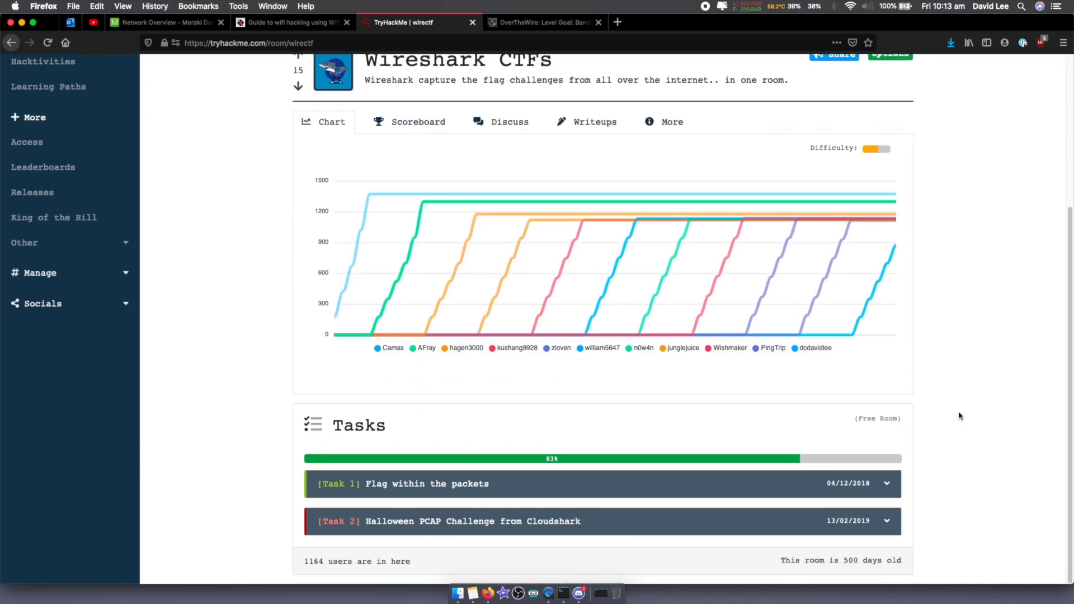
mouse_move(575, 471)
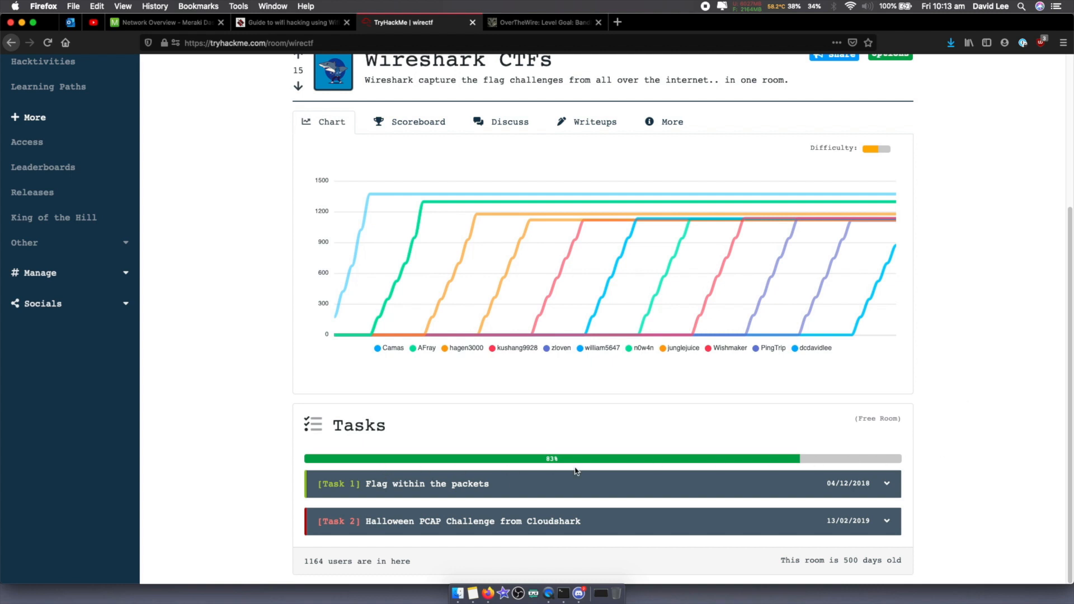
mouse_move(548, 492)
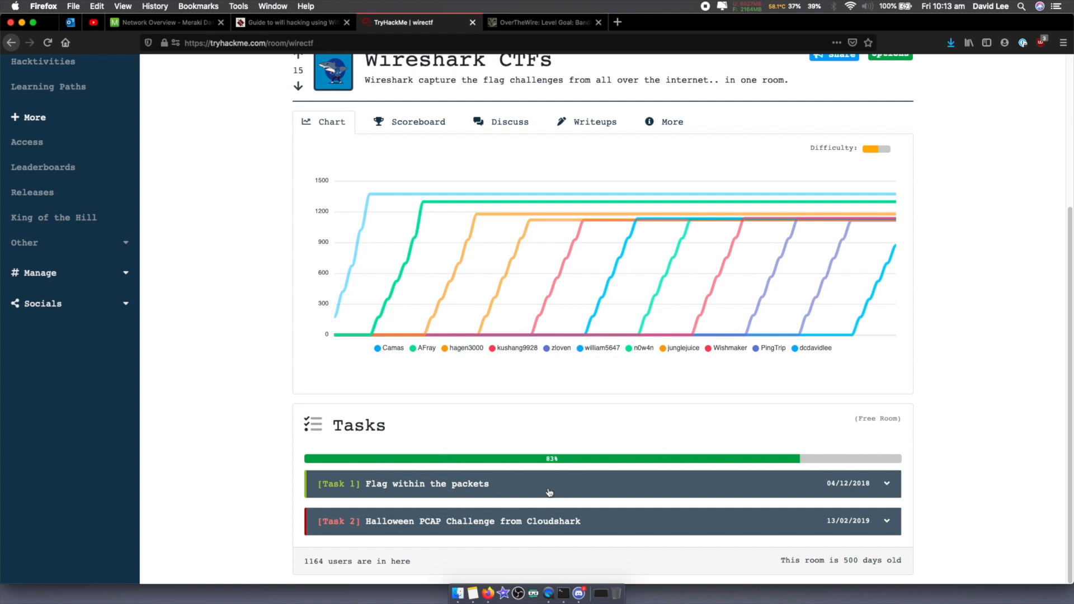
mouse_move(907, 481)
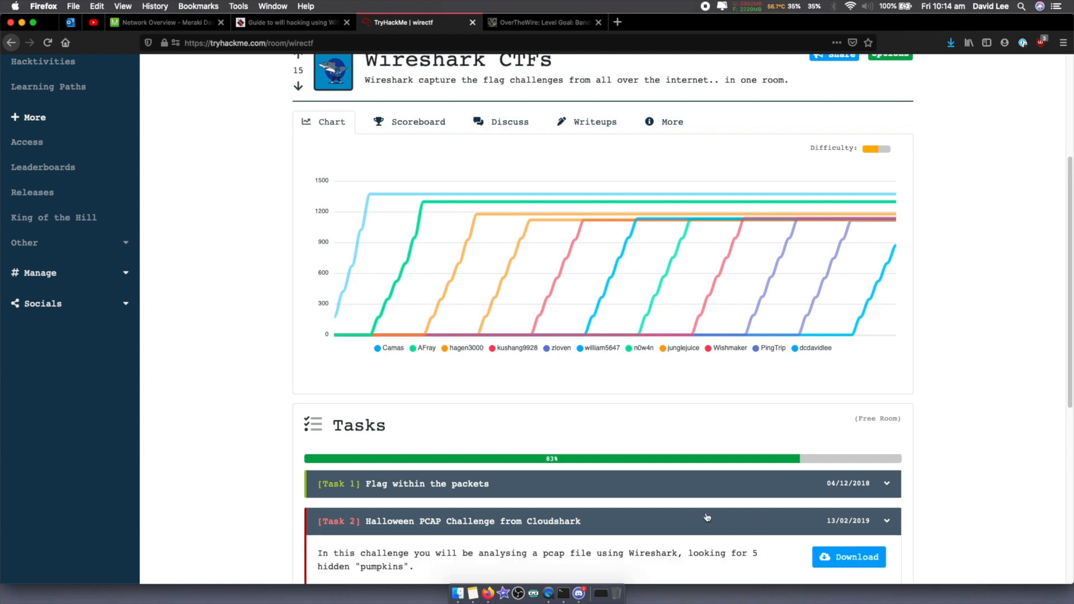
scroll("down", 3)
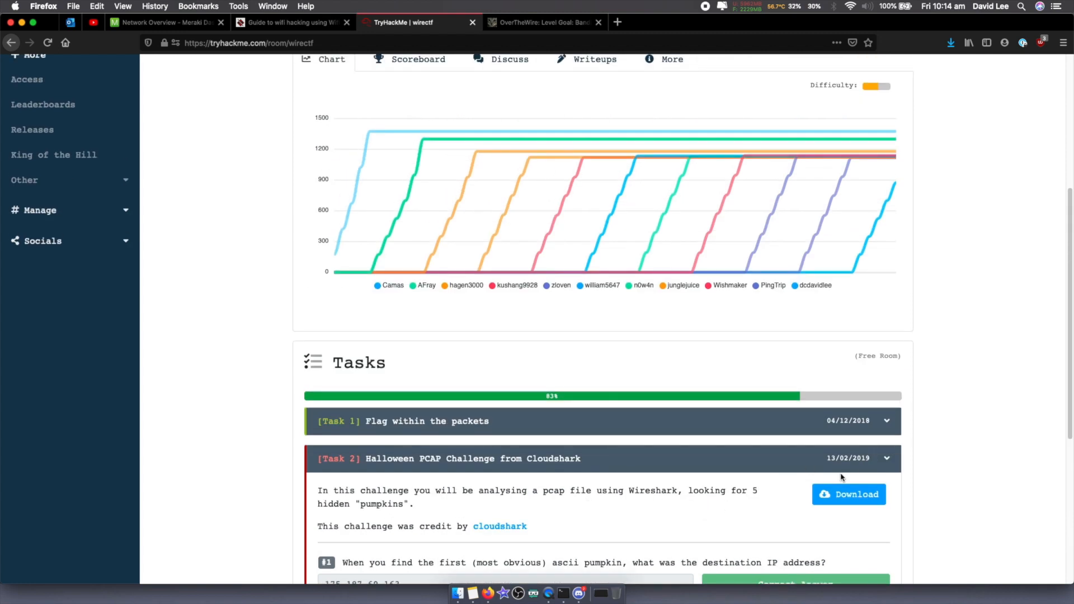
mouse_move(692, 472)
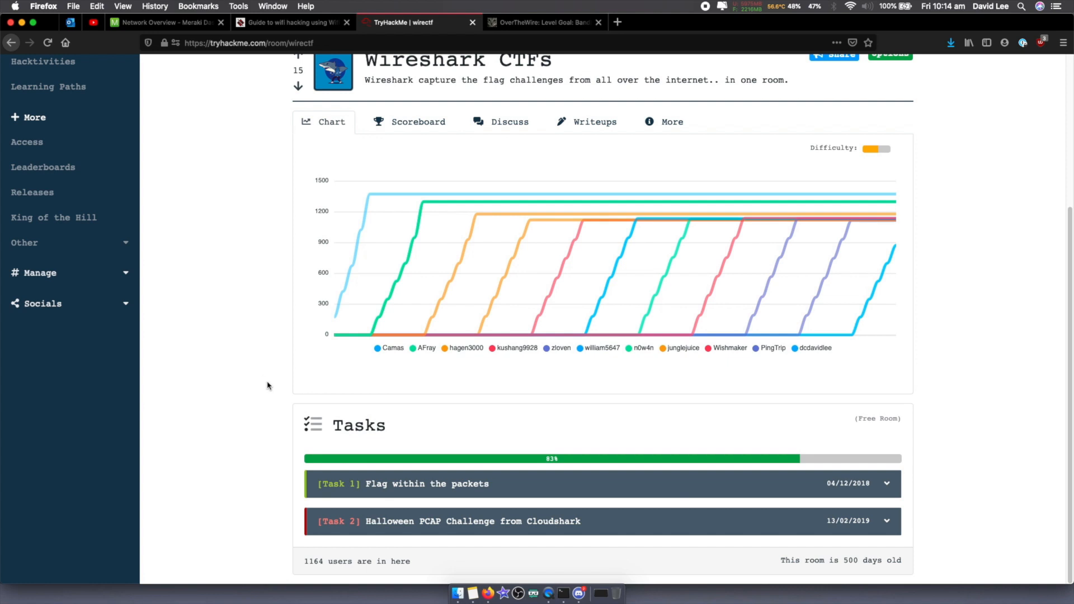
mouse_move(257, 373)
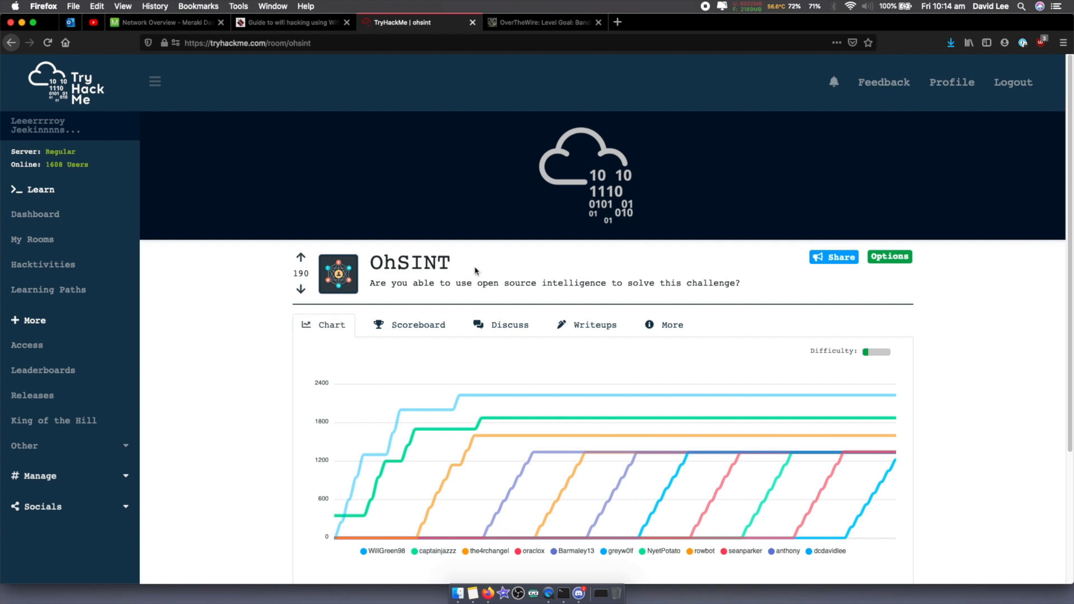
- Scroll the OhSINT room page down to its challenge chart and completed Task 1
scroll("down", 3)
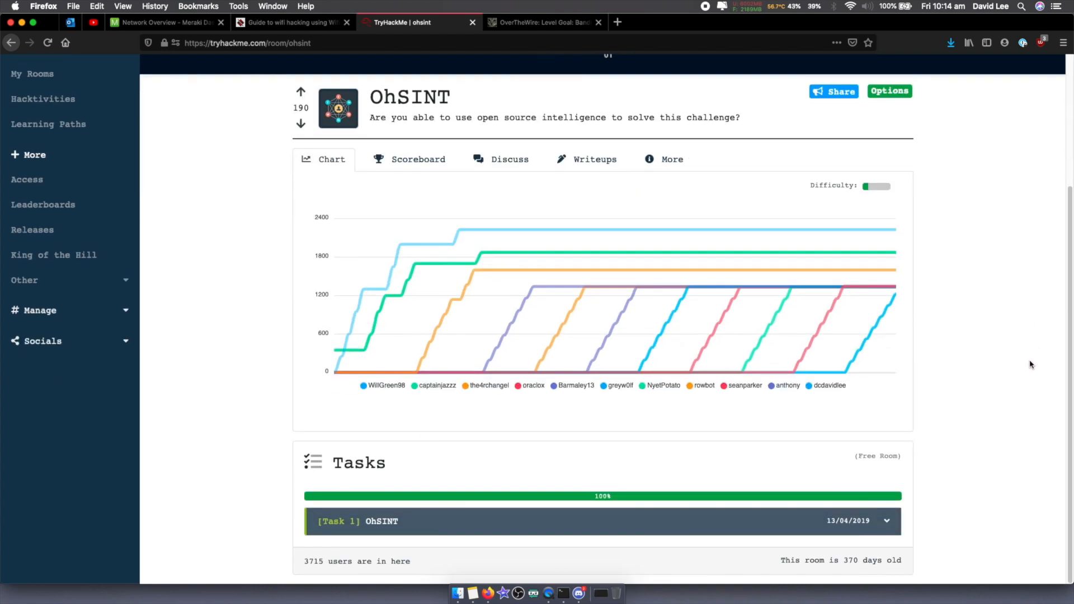
mouse_move(997, 374)
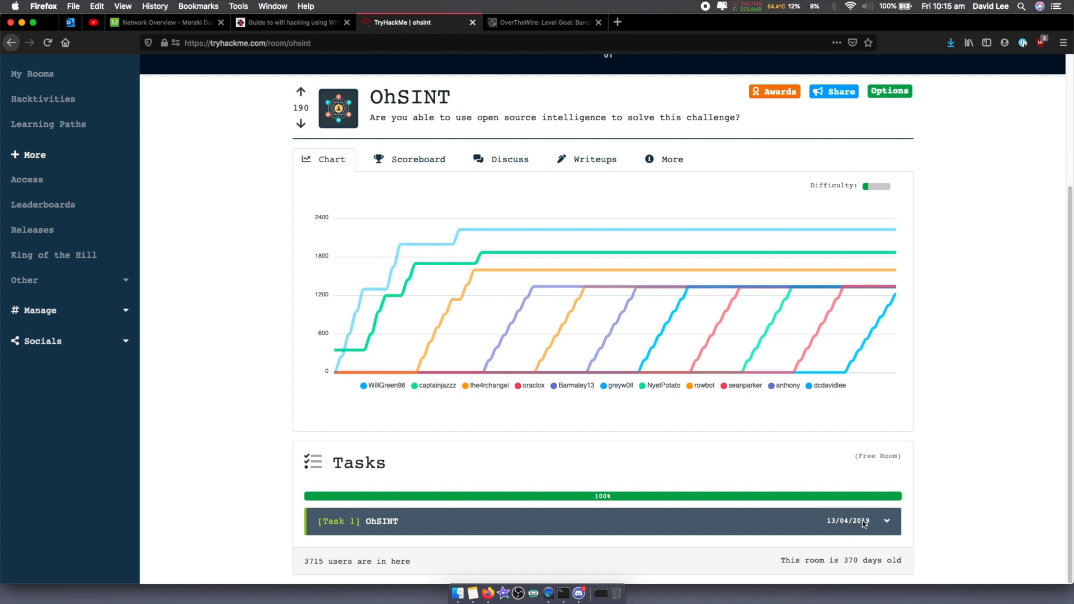
scroll("down", 3)
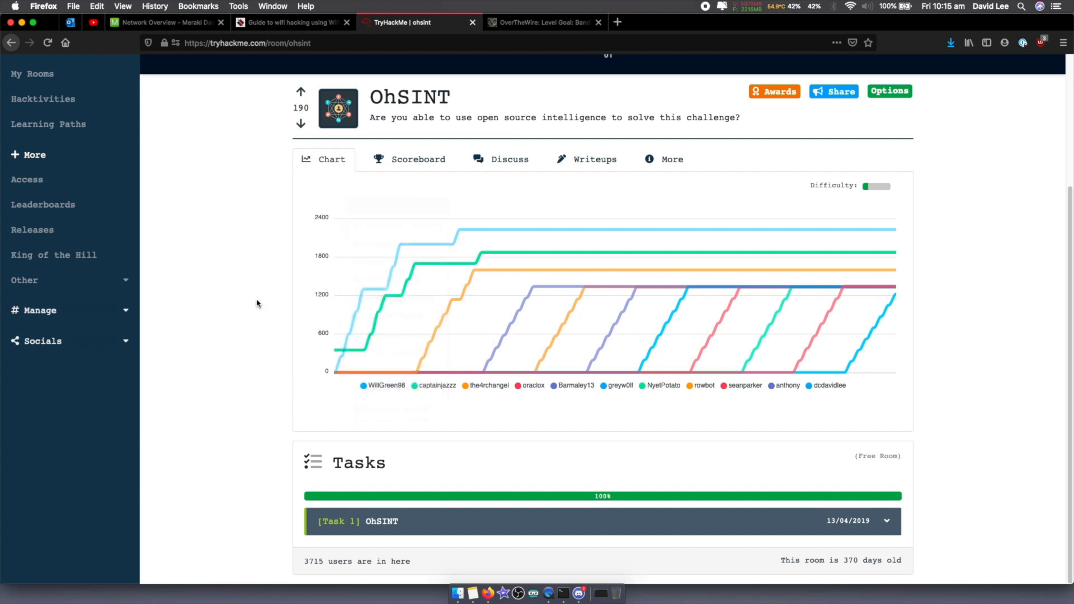
mouse_move(248, 120)
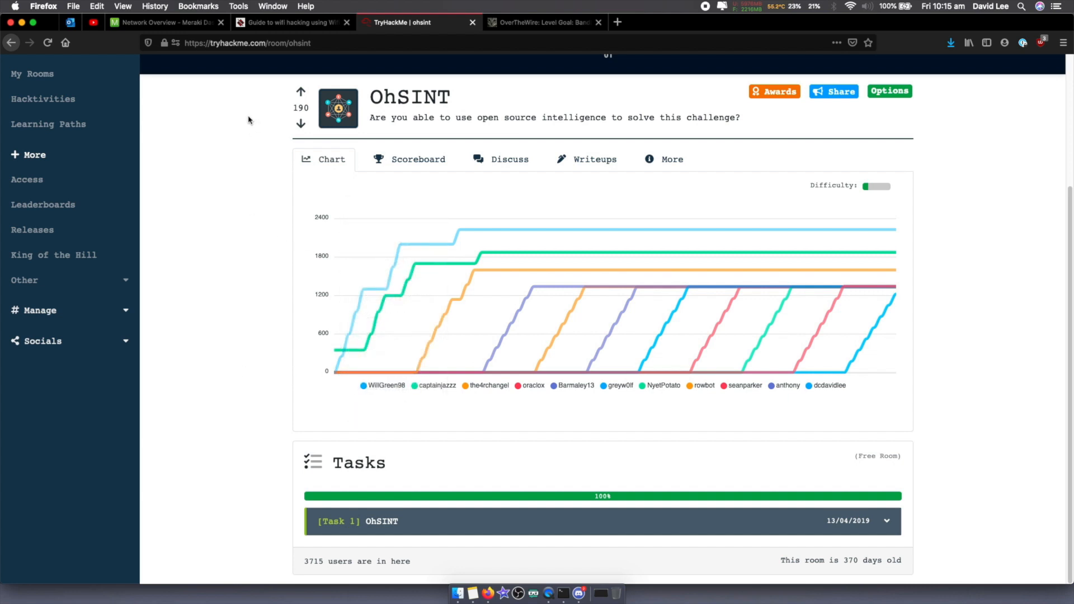